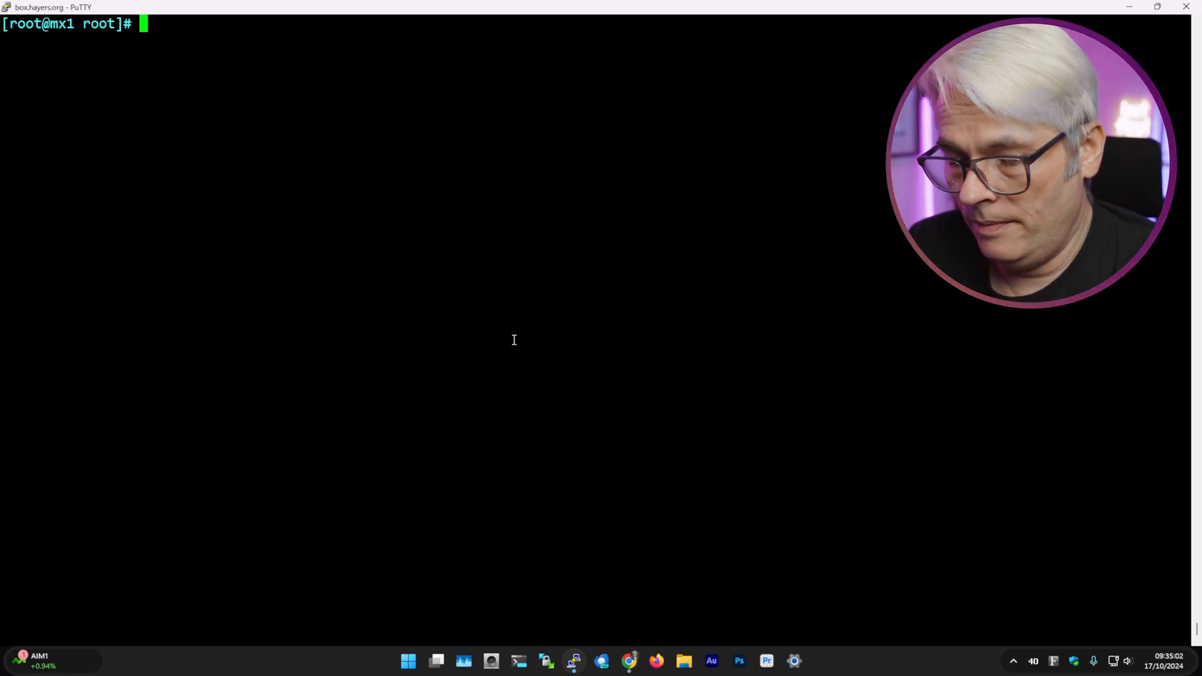
Step: Run 'pkg install rkhunter'; pkg reports the latest version is already installed
type("rkhu")
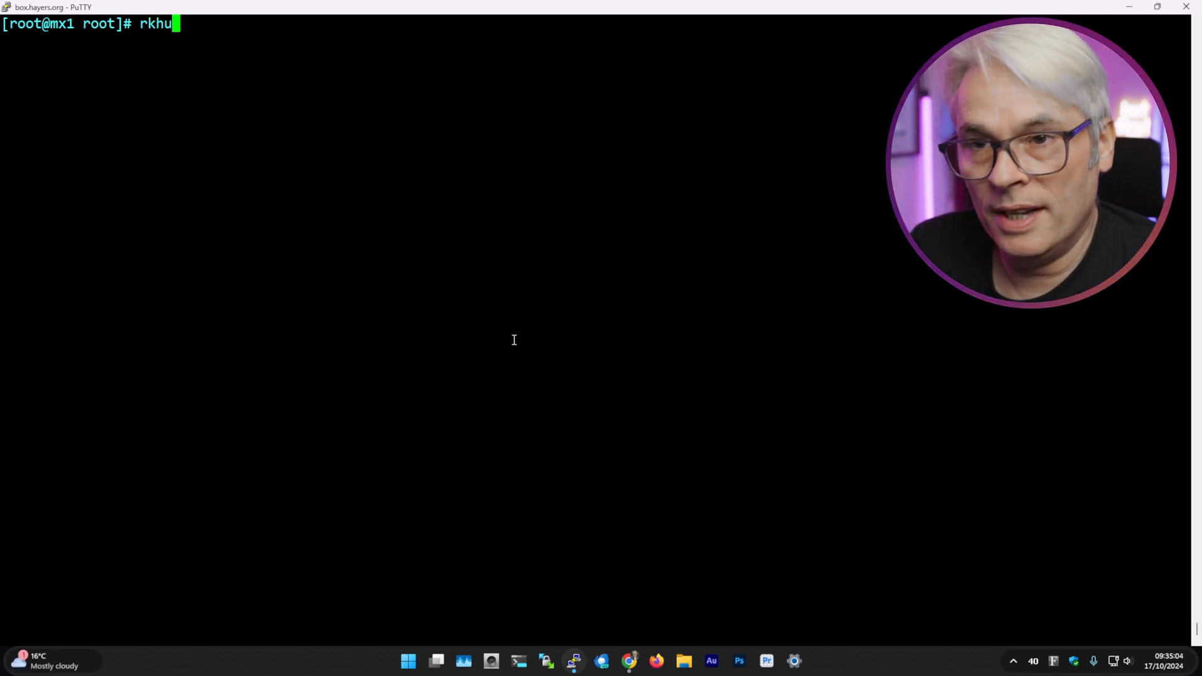
type("pk")
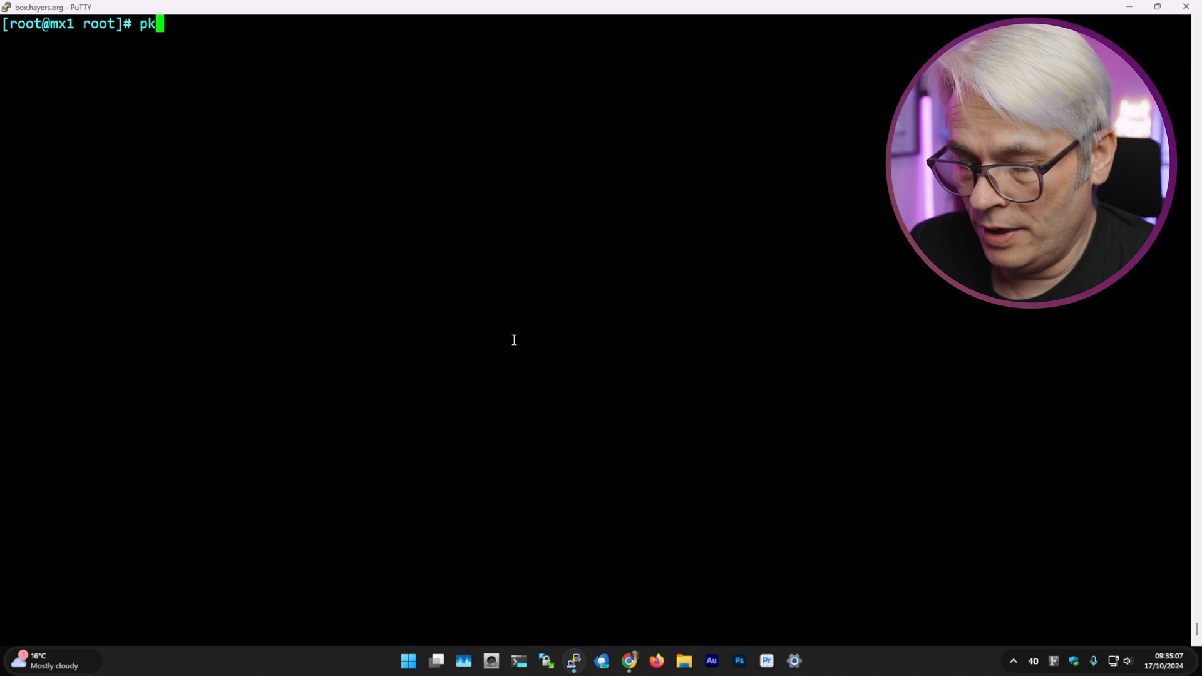
type("g in")
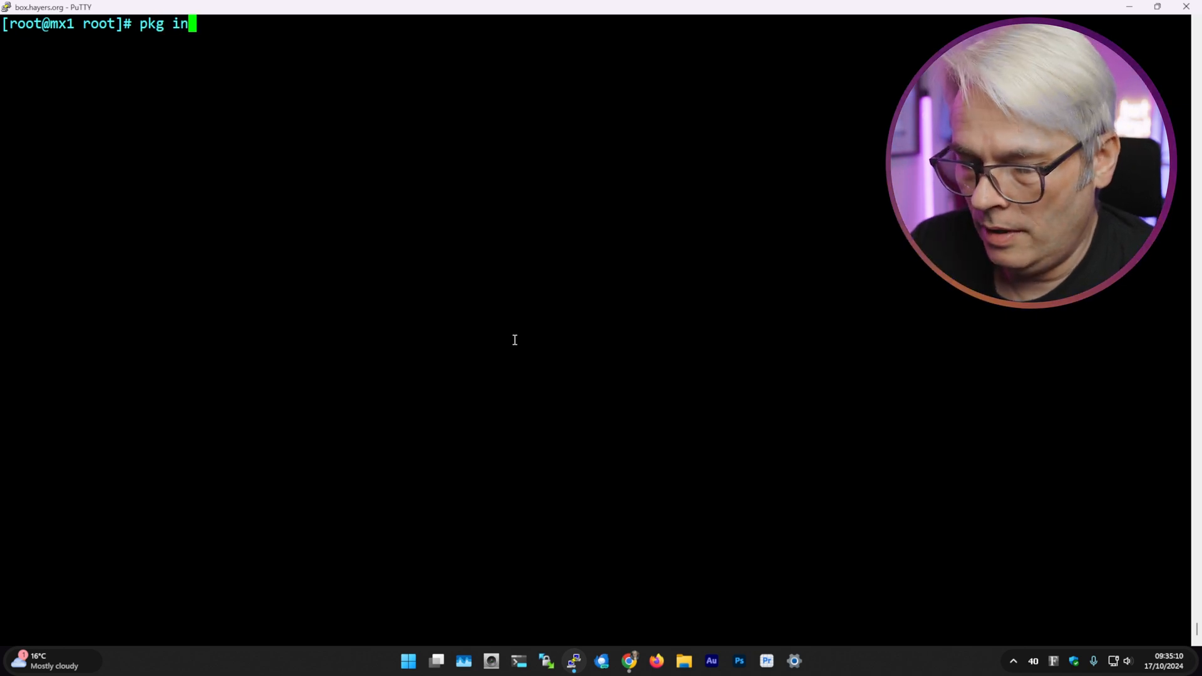
type("stall rk")
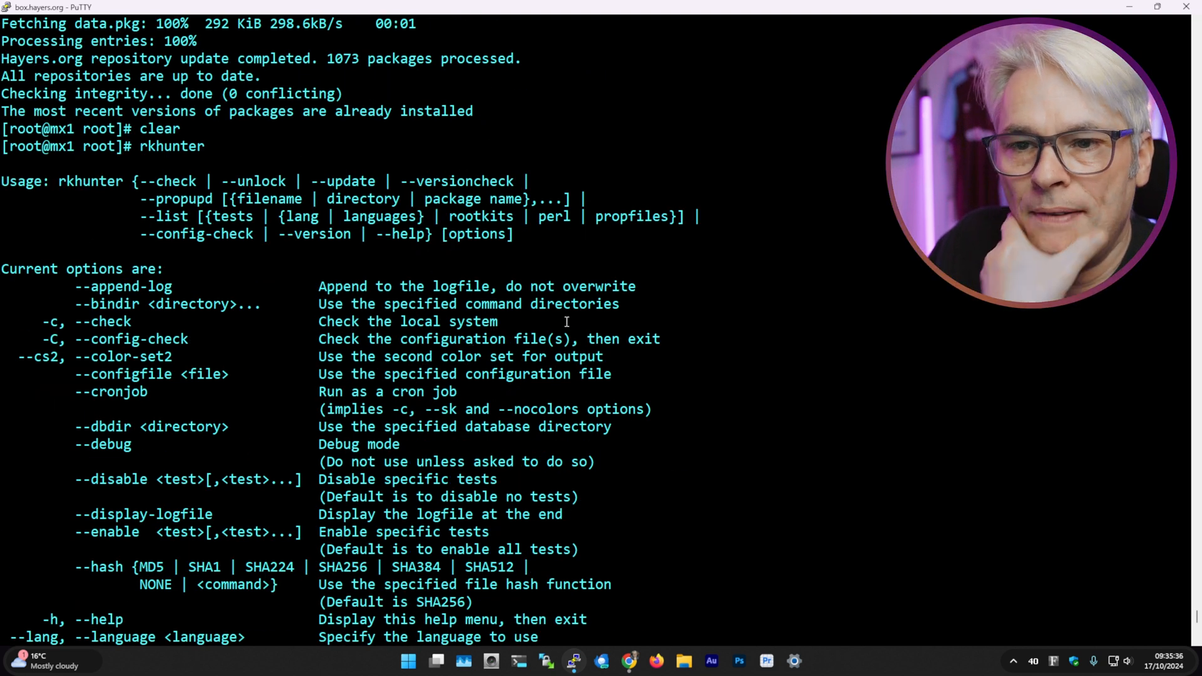
mouse_move(728, 320)
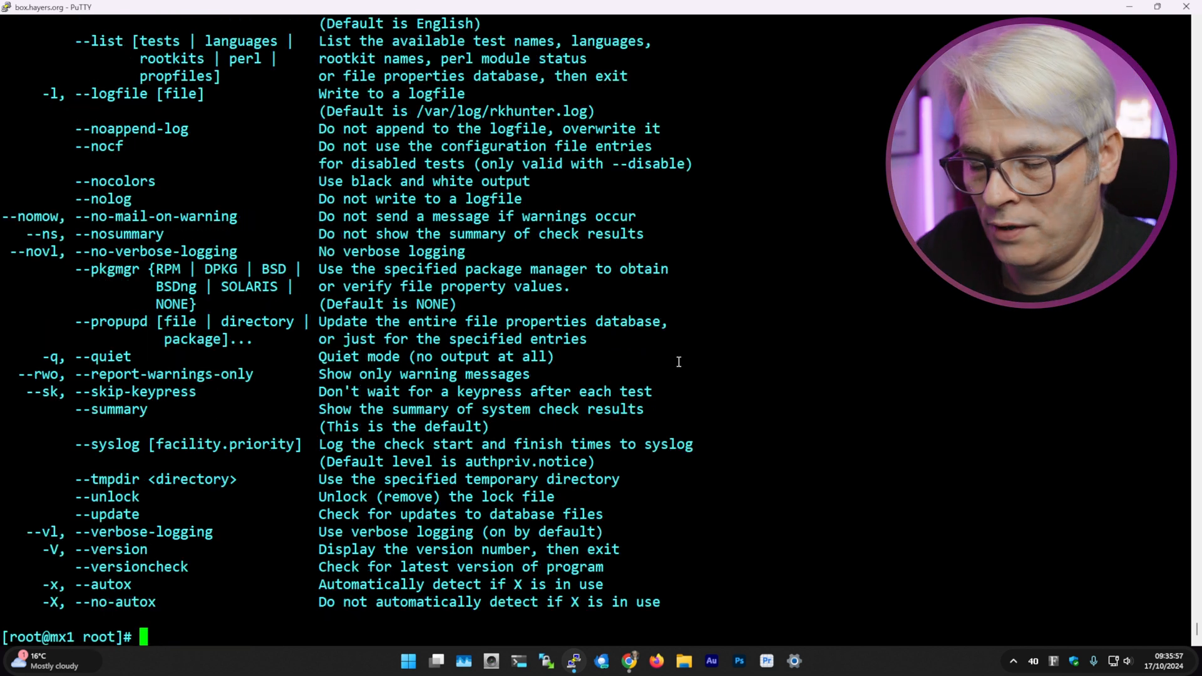
Step: Page through 'man rkhunter' to its end, covering files, licensing and contact details
type("man rkhun")
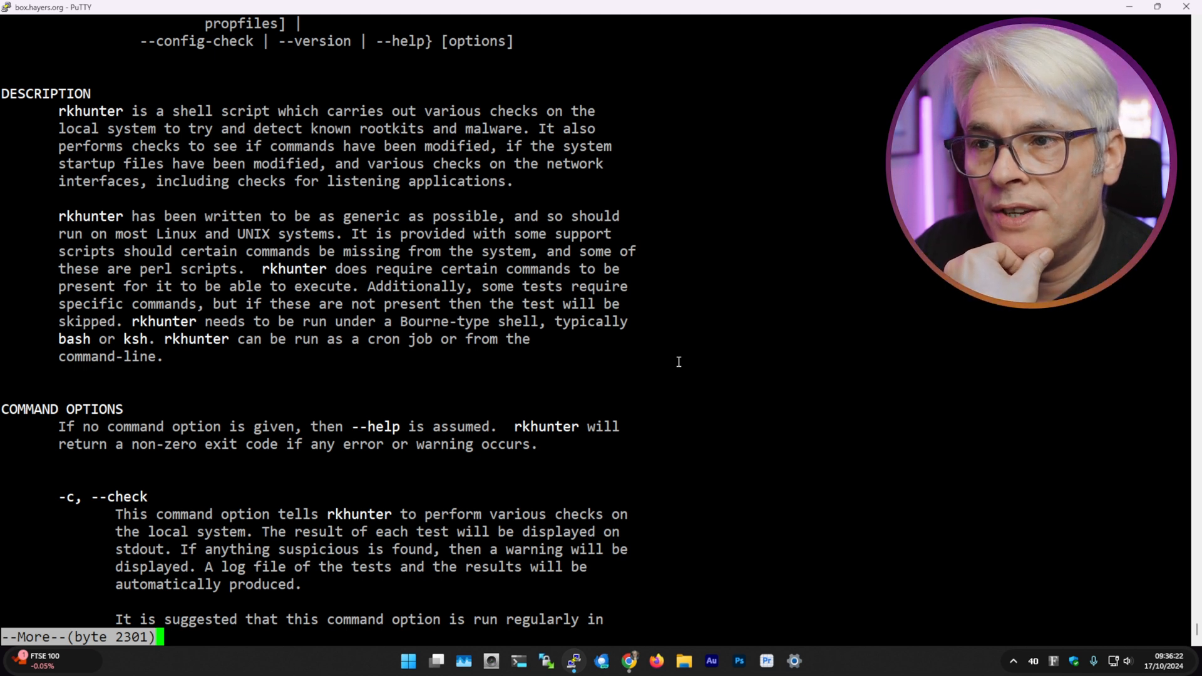
key("space")
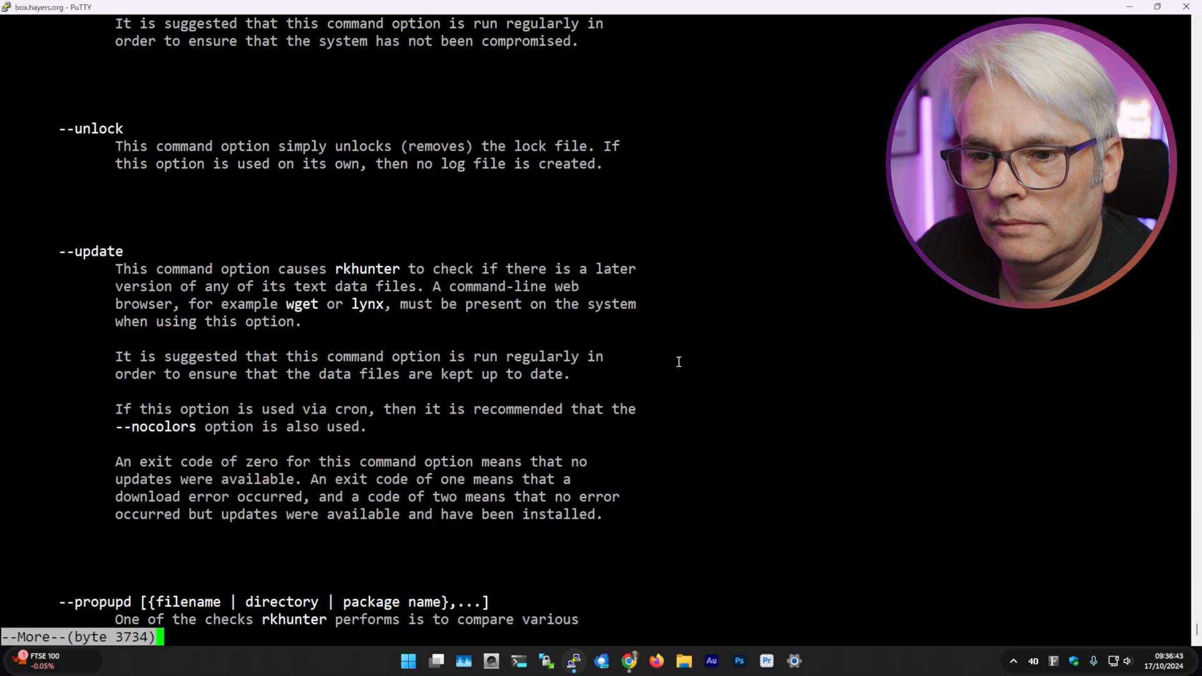
key("space")
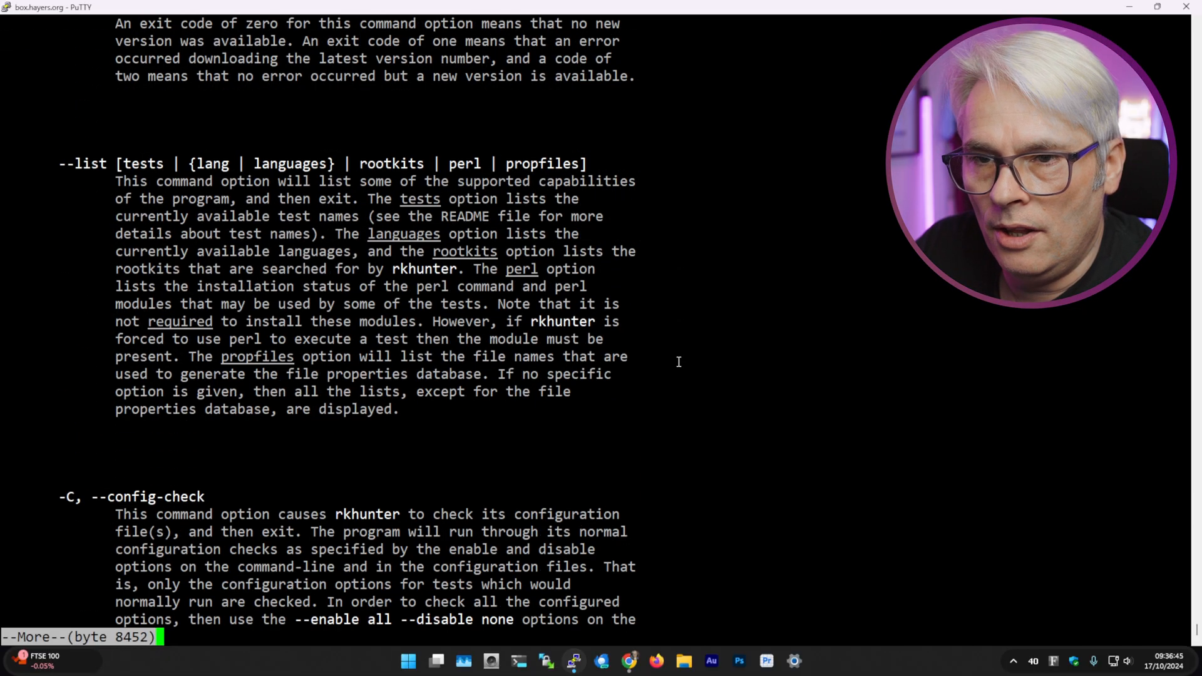
key("space")
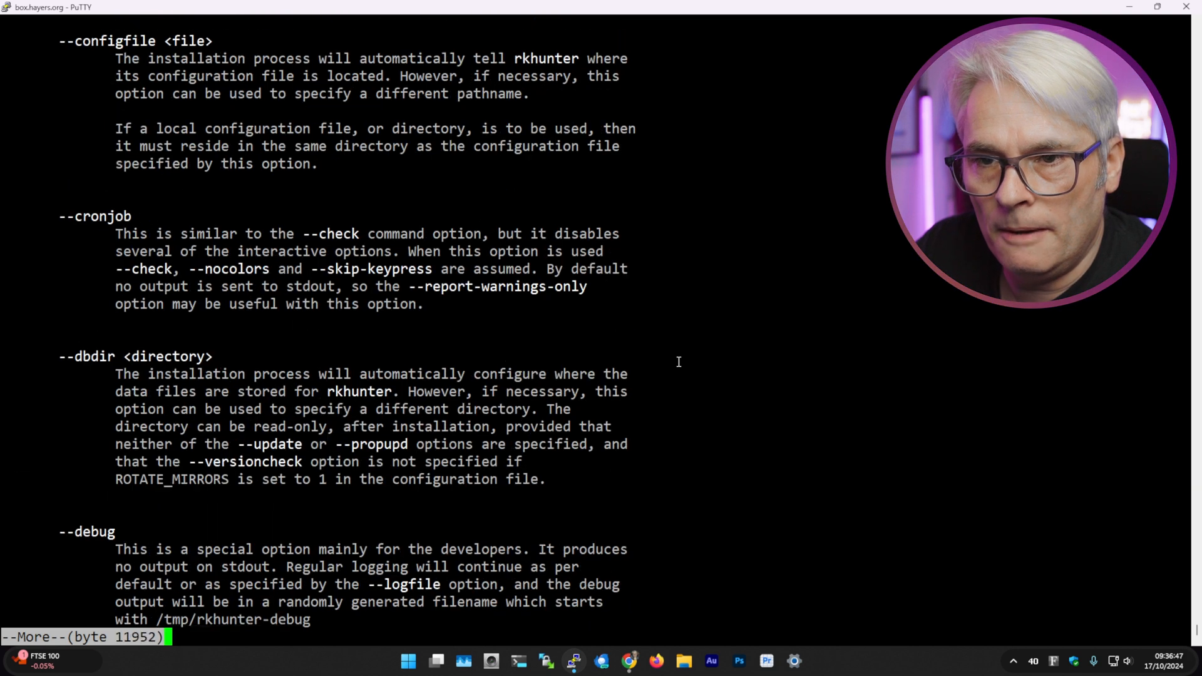
key("space")
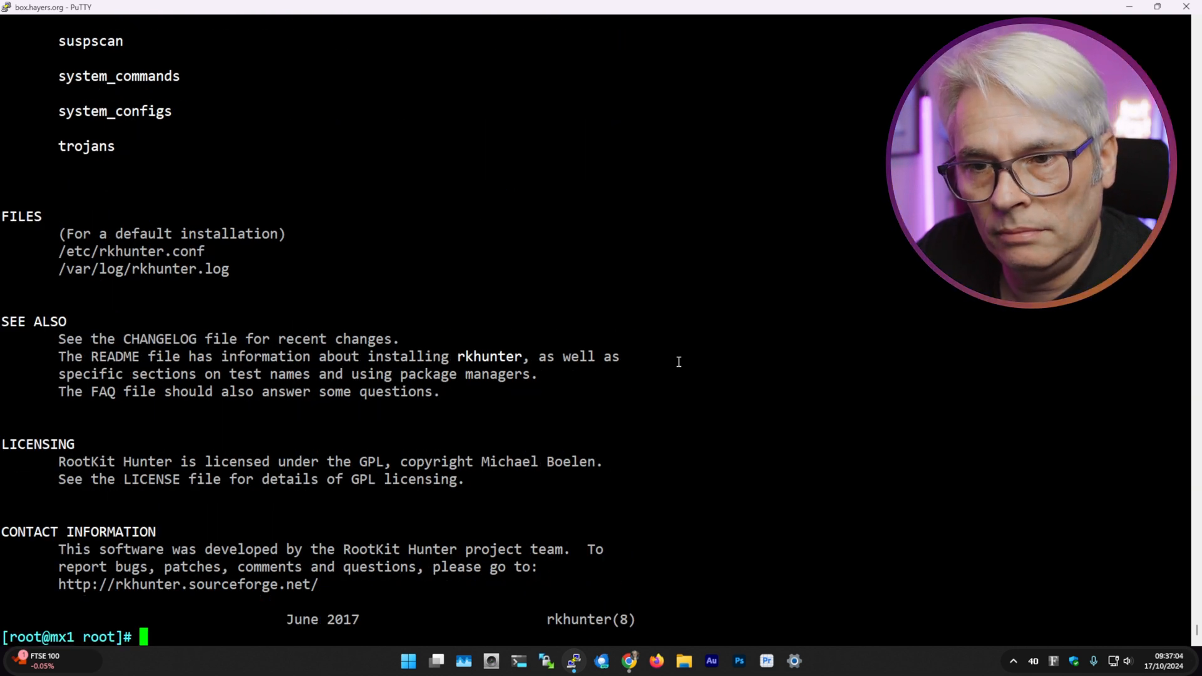
Step: Start a 'pico -w /etc/rkhunter.conf' command and cancel it before running
type("pico")
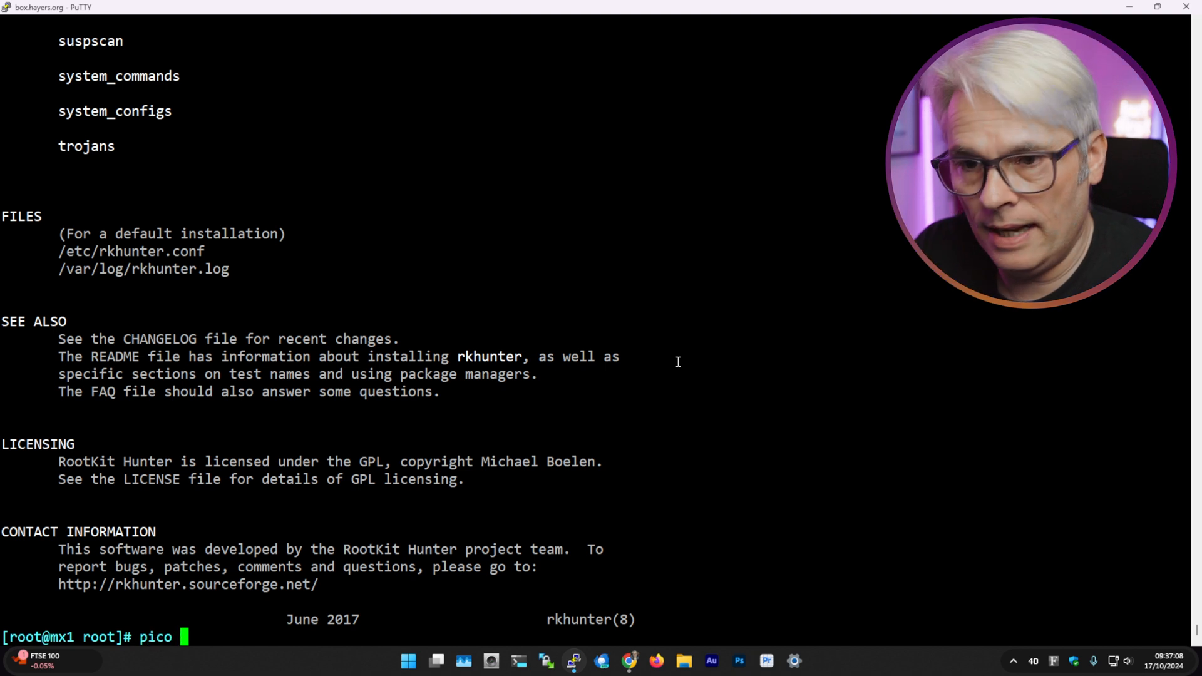
type("-w /etc/")
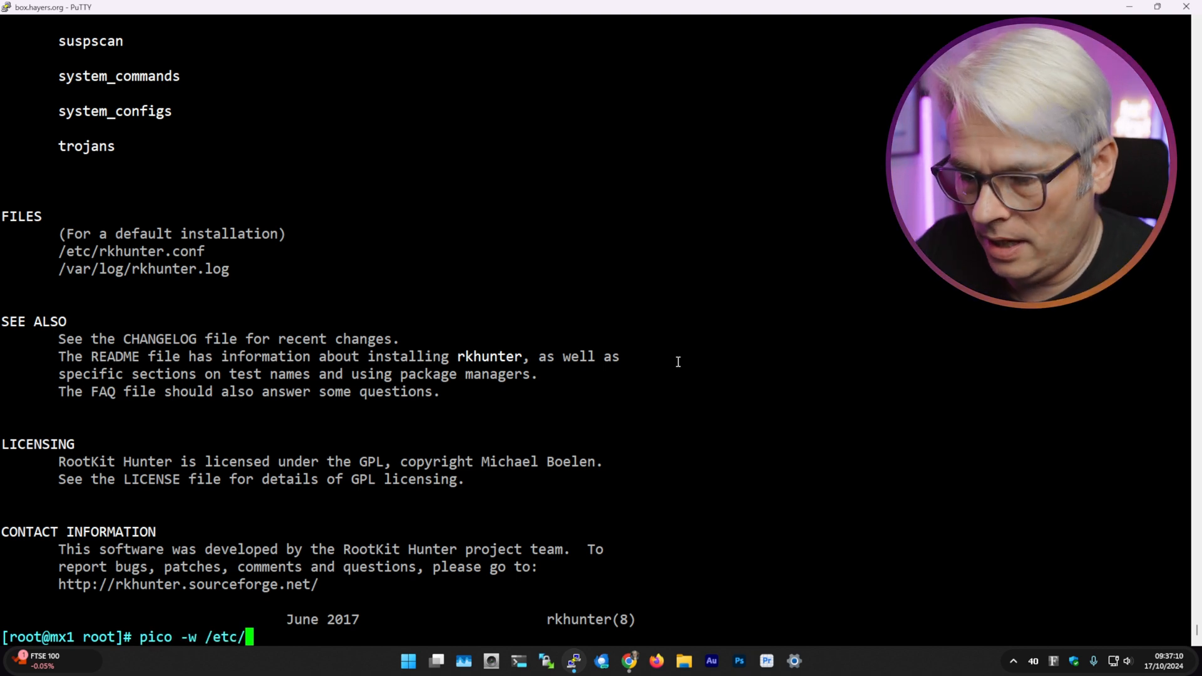
type("rkh")
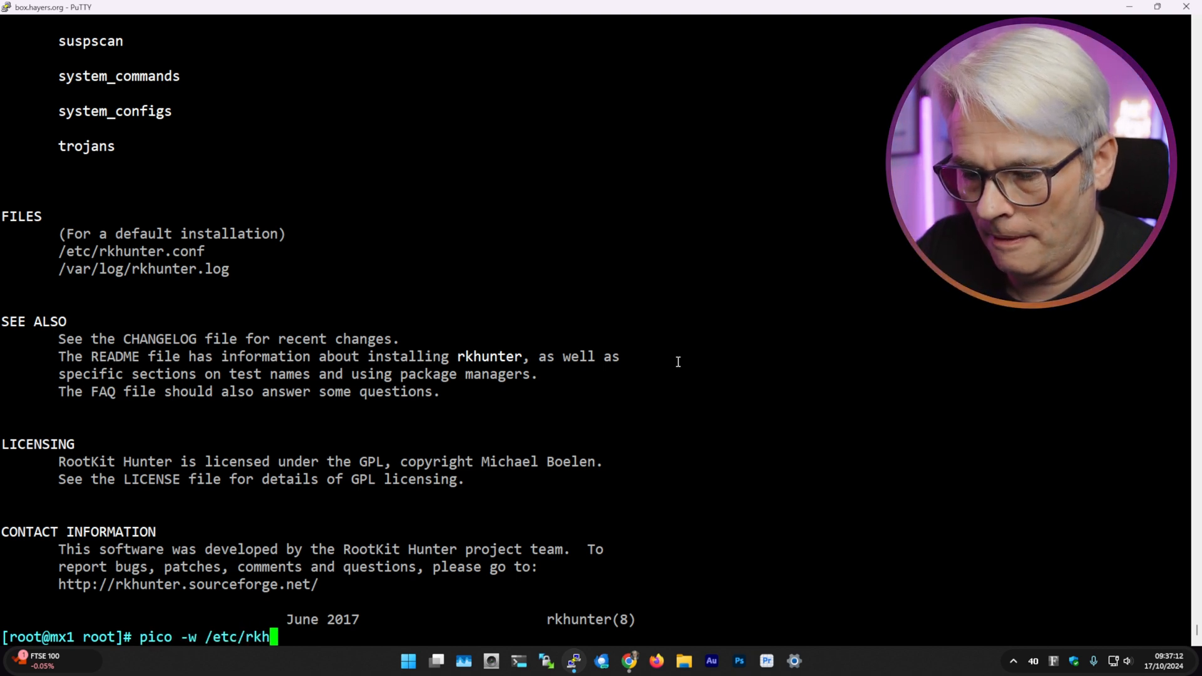
key("BackSpace")
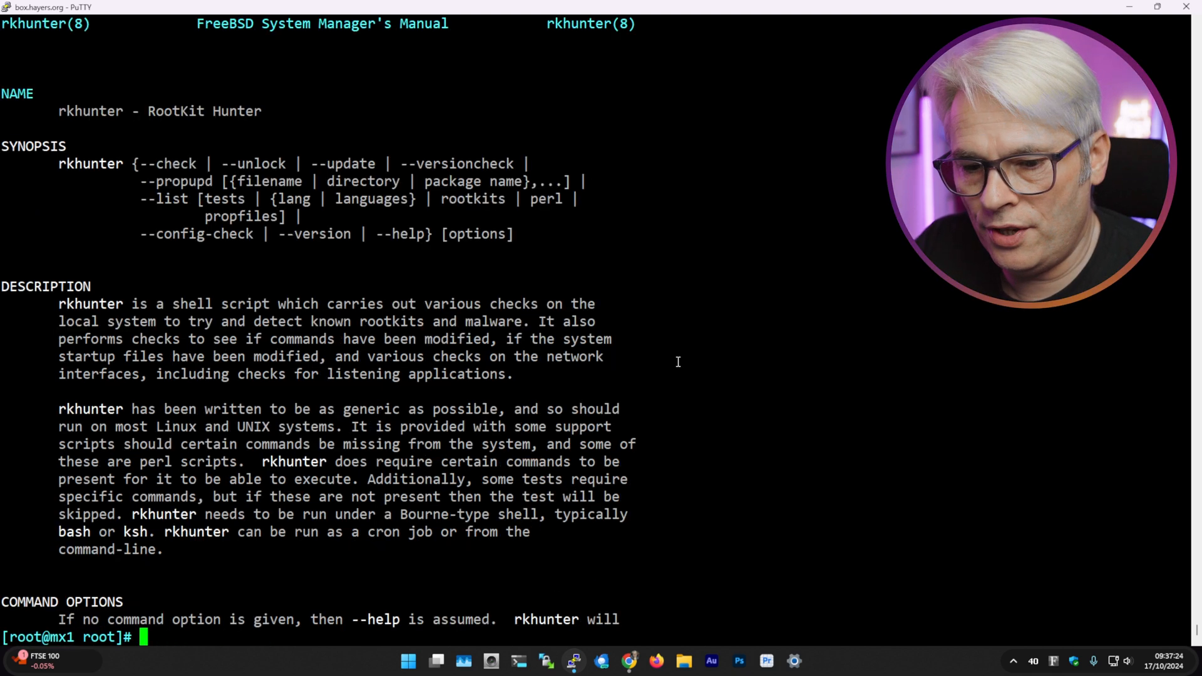
Step: Reopen the rkhunter manual, review its command options, quit with q and retype 'man rkhunter'
type("rkhu")
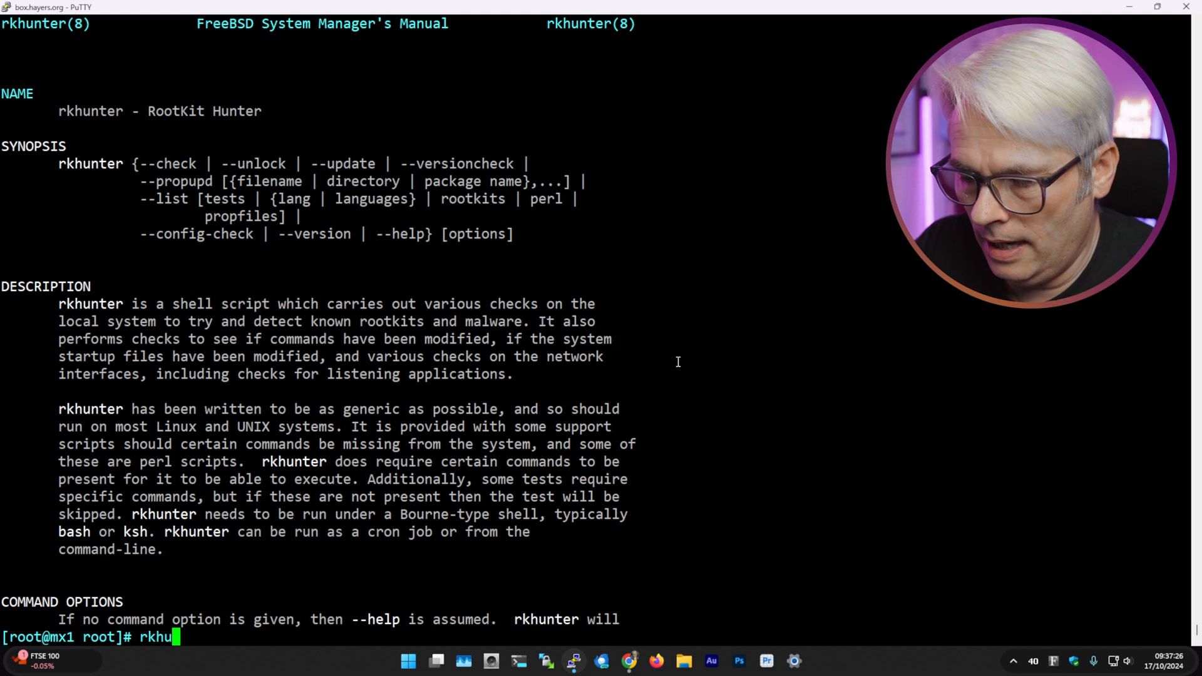
type("nter --")
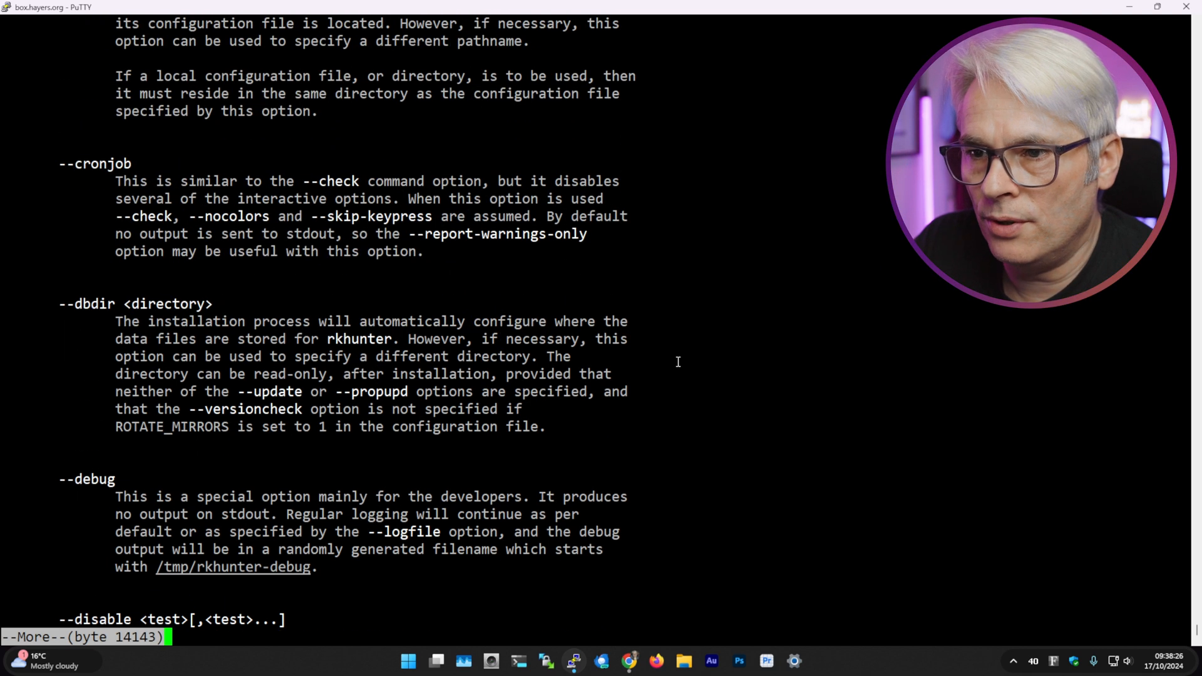
key("space")
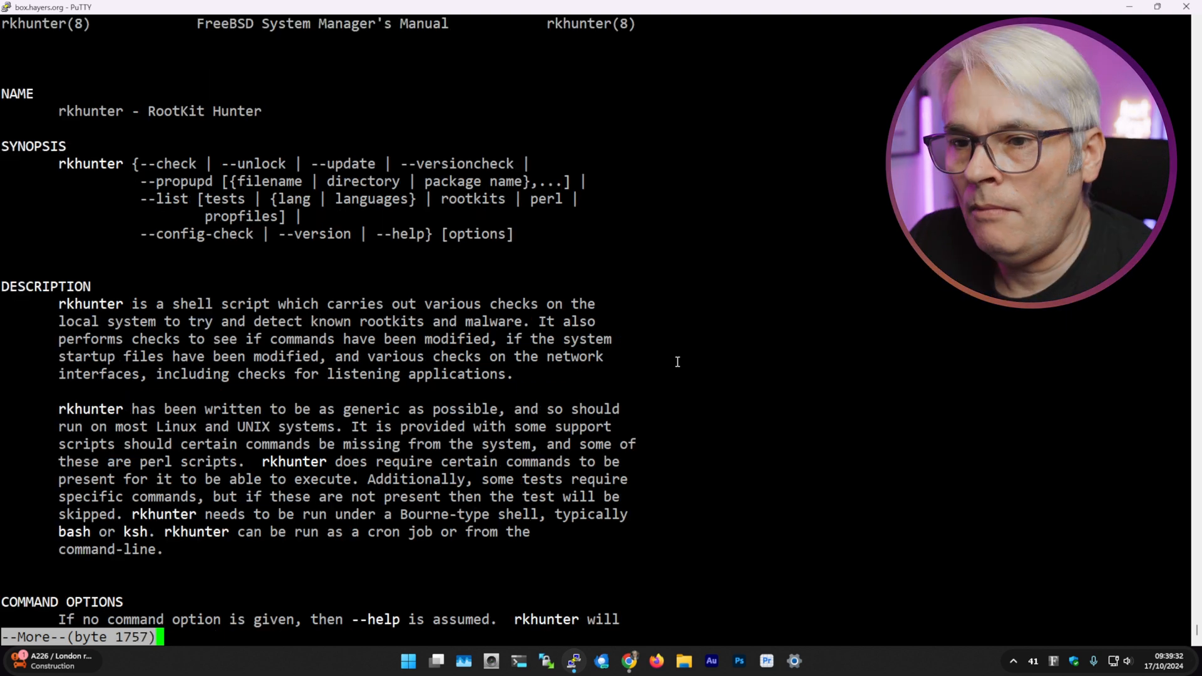
key("q")
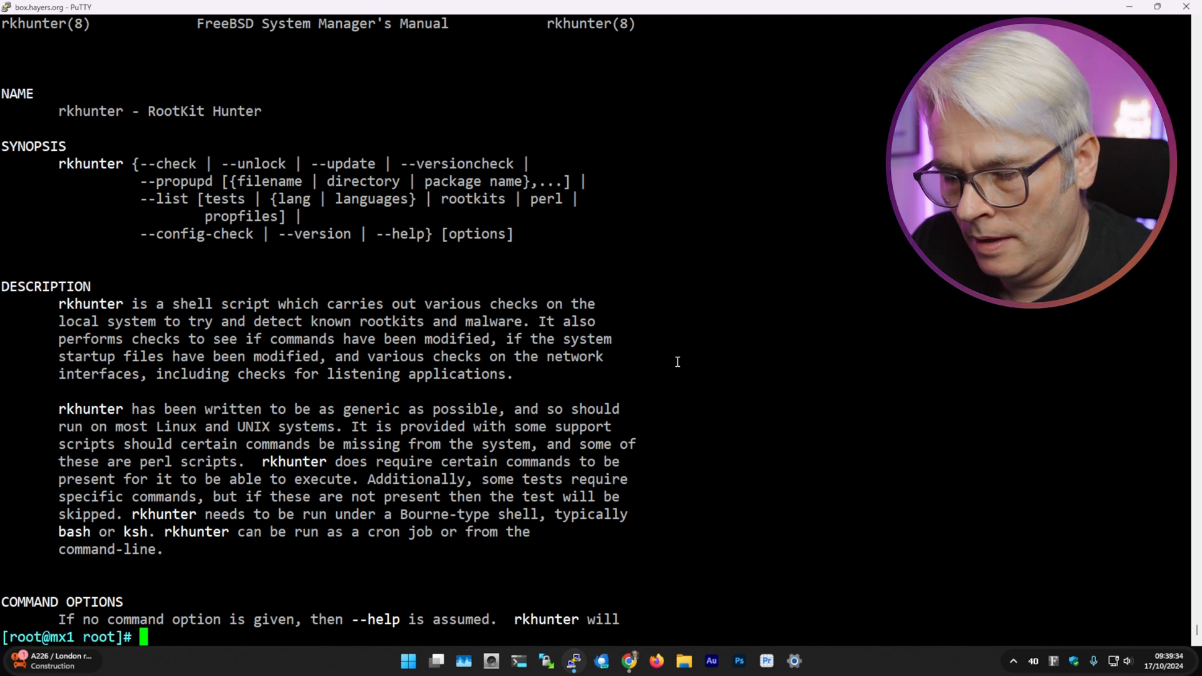
type("man rkhunter")
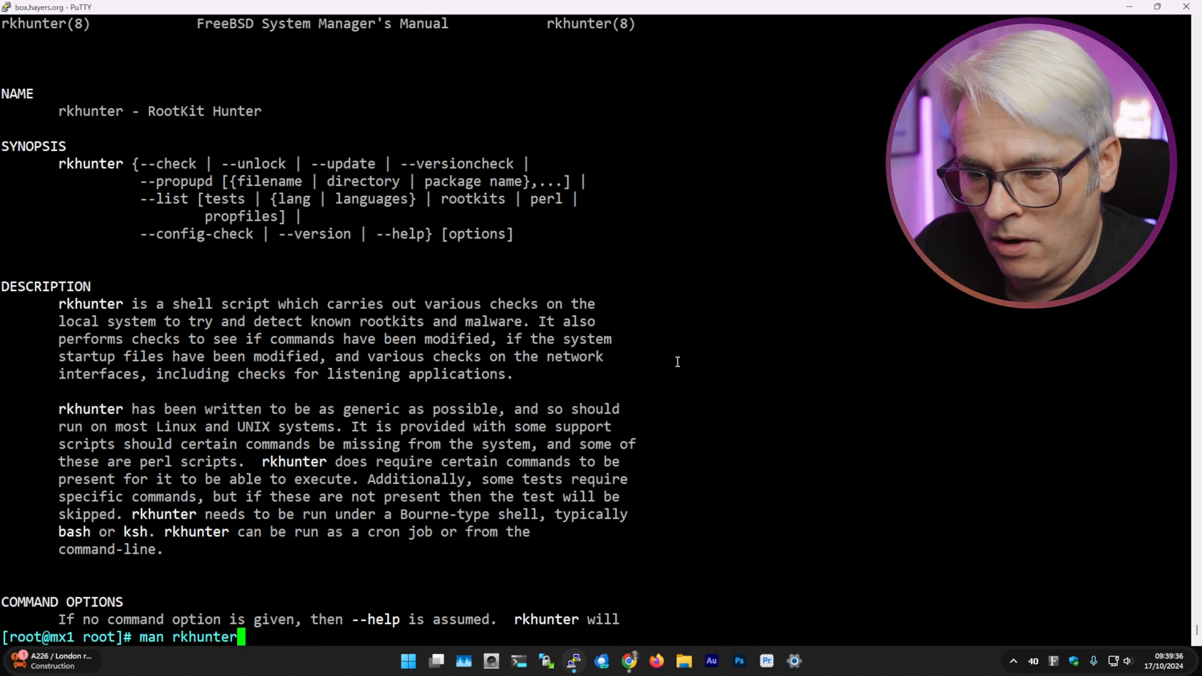
Step: Run 'rkhunter --check' and review the file properties results, every binary flagged Warning
type("rkhunter --check")
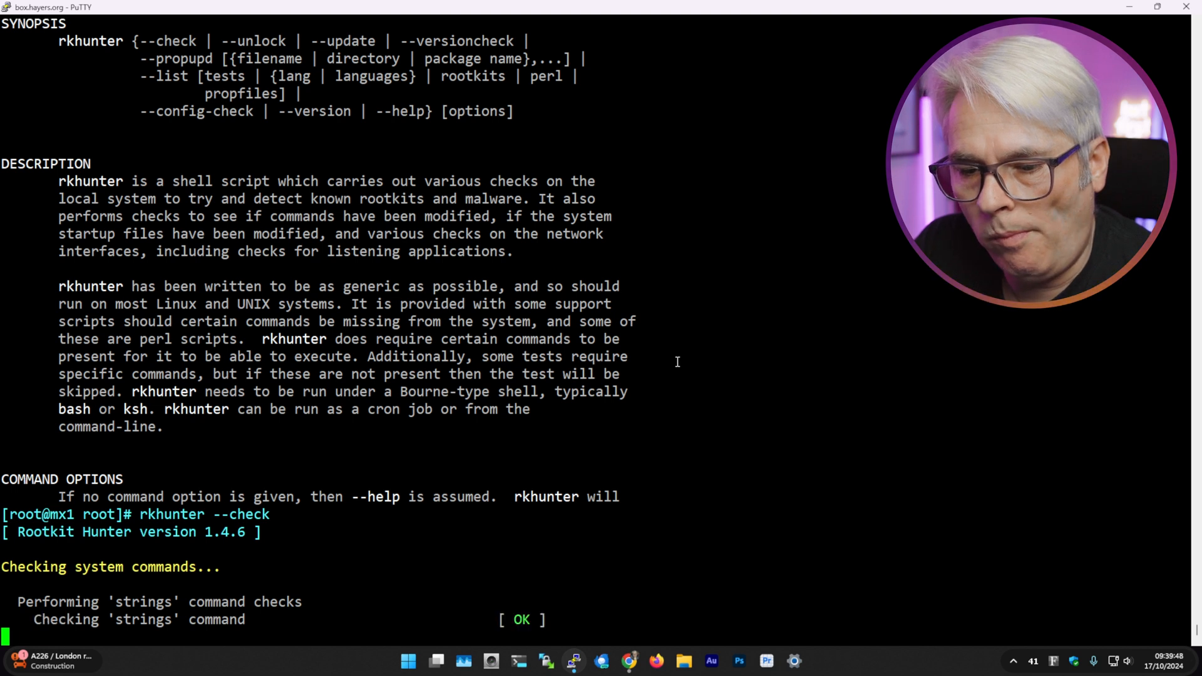
scroll("down", 3)
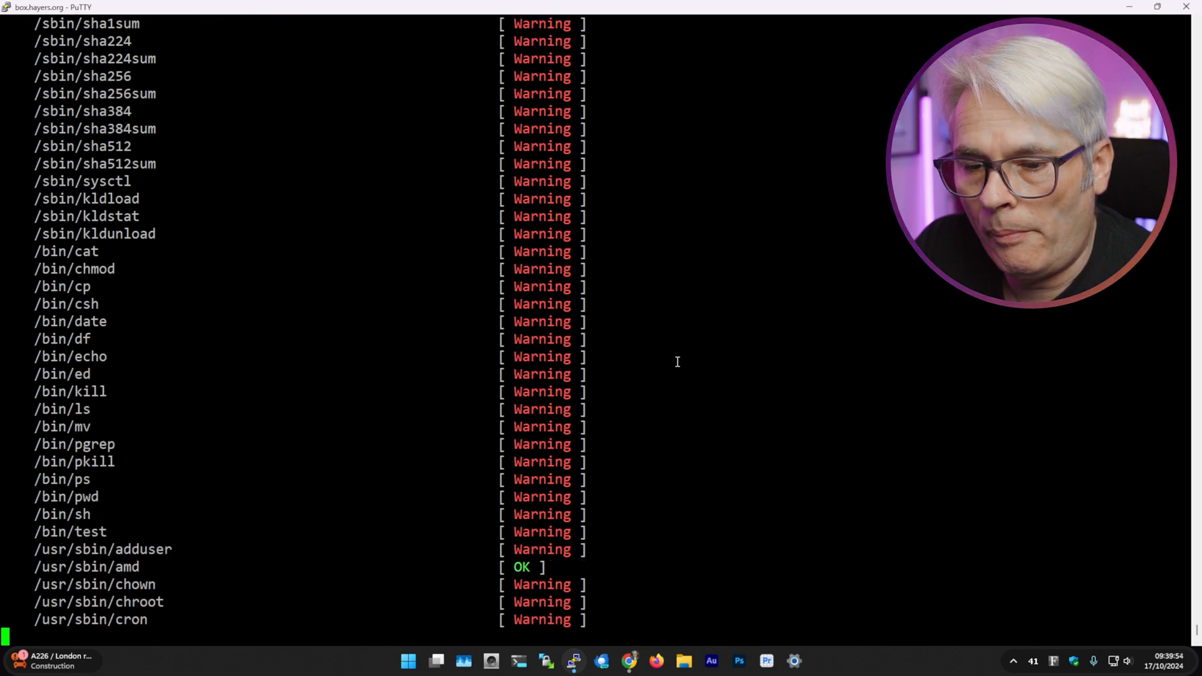
scroll("down", 3)
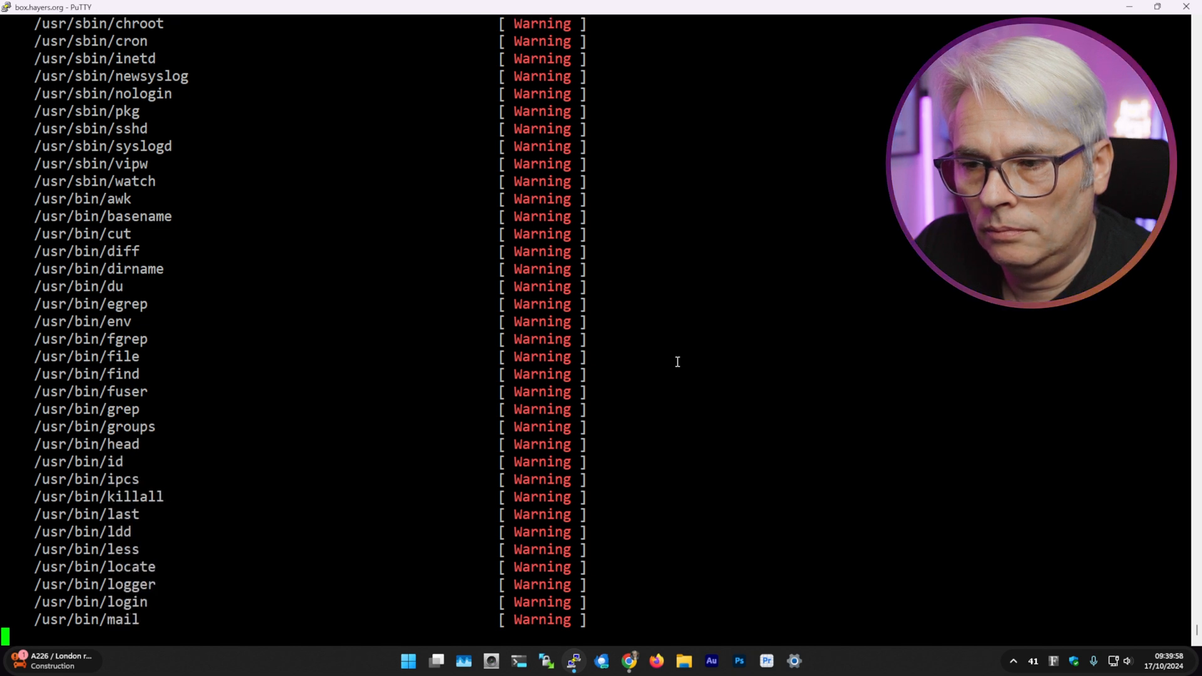
scroll("down", 3)
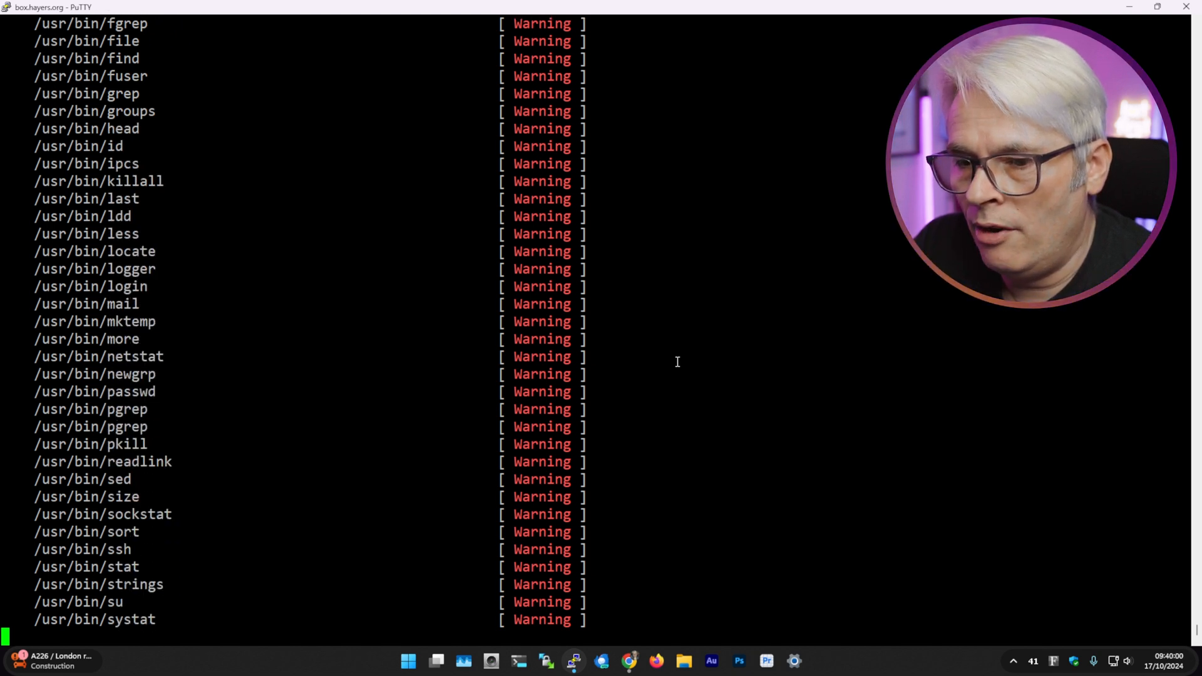
scroll("down", 3)
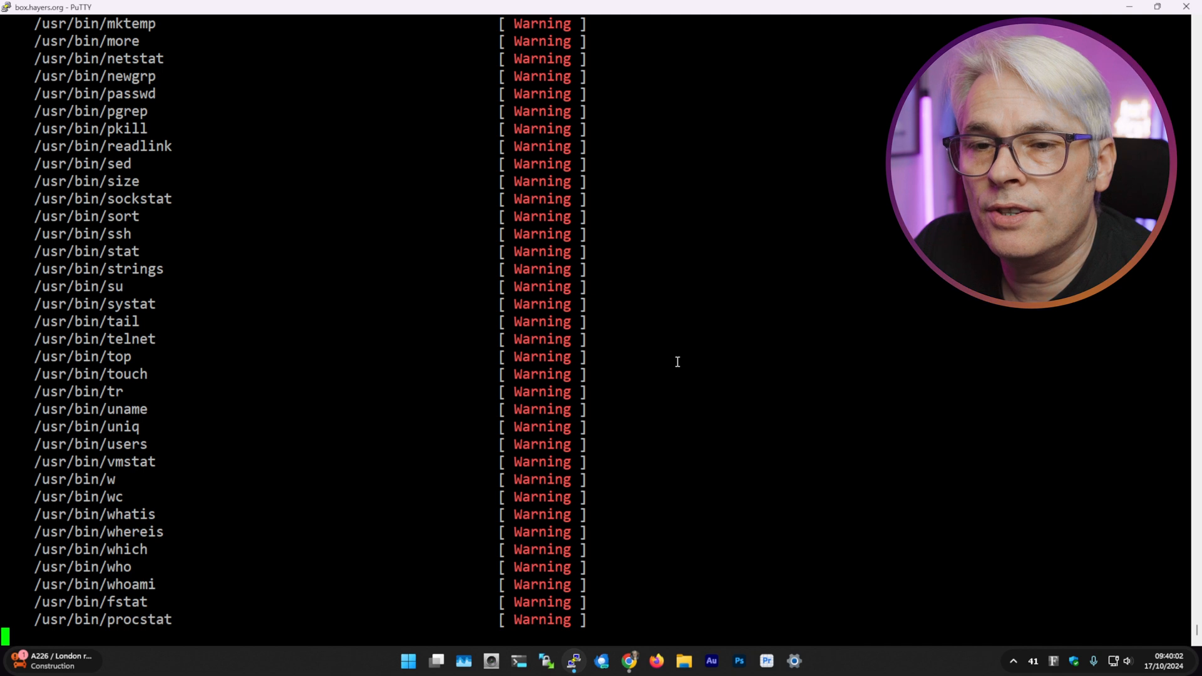
scroll("down", 3)
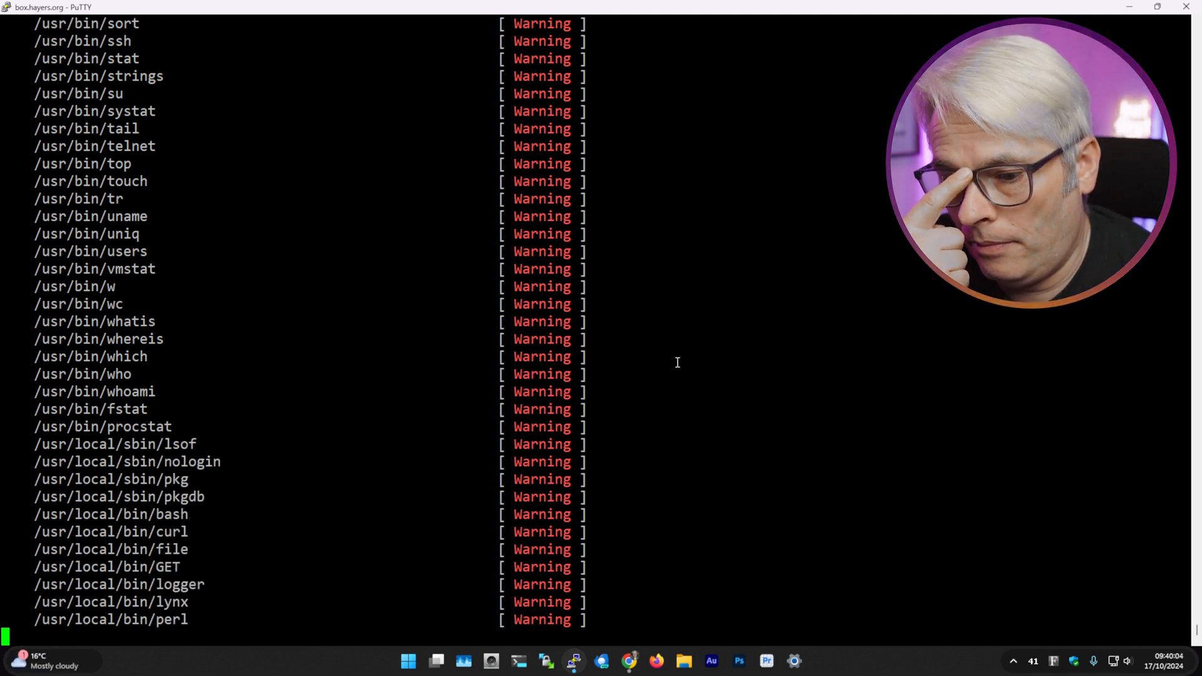
scroll("down", 3)
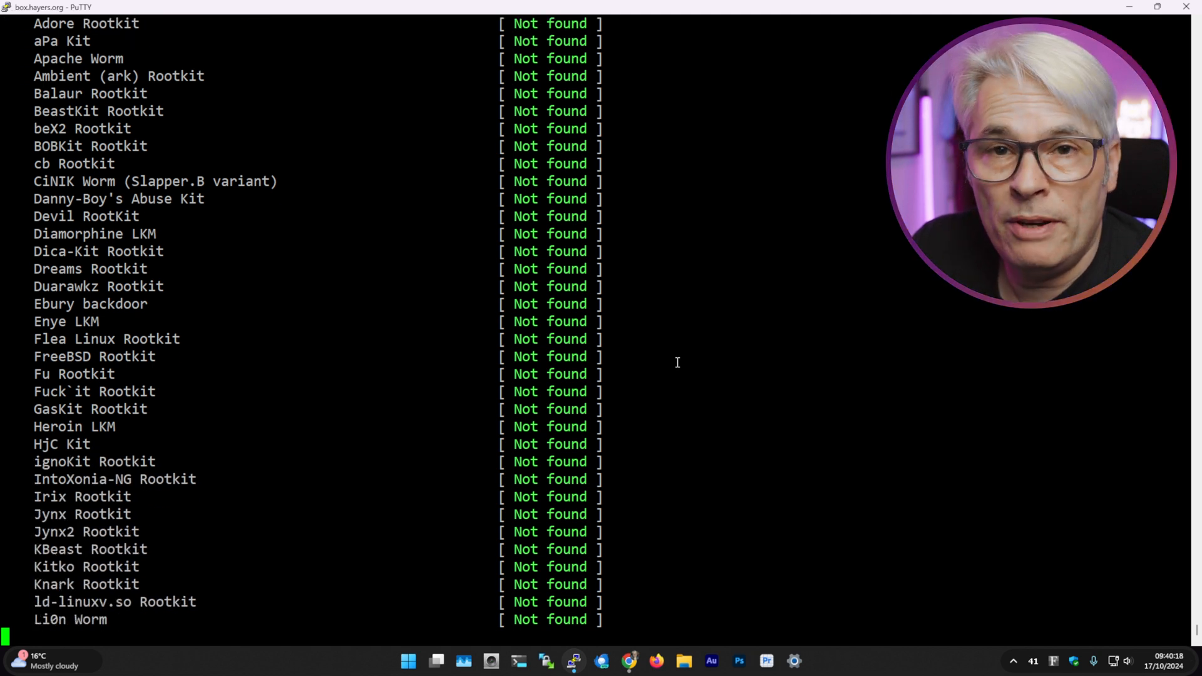
Step: Scroll through the rootkit, malware and FreeBSD-specific results, all reported not found or OK
scroll("down", 3)
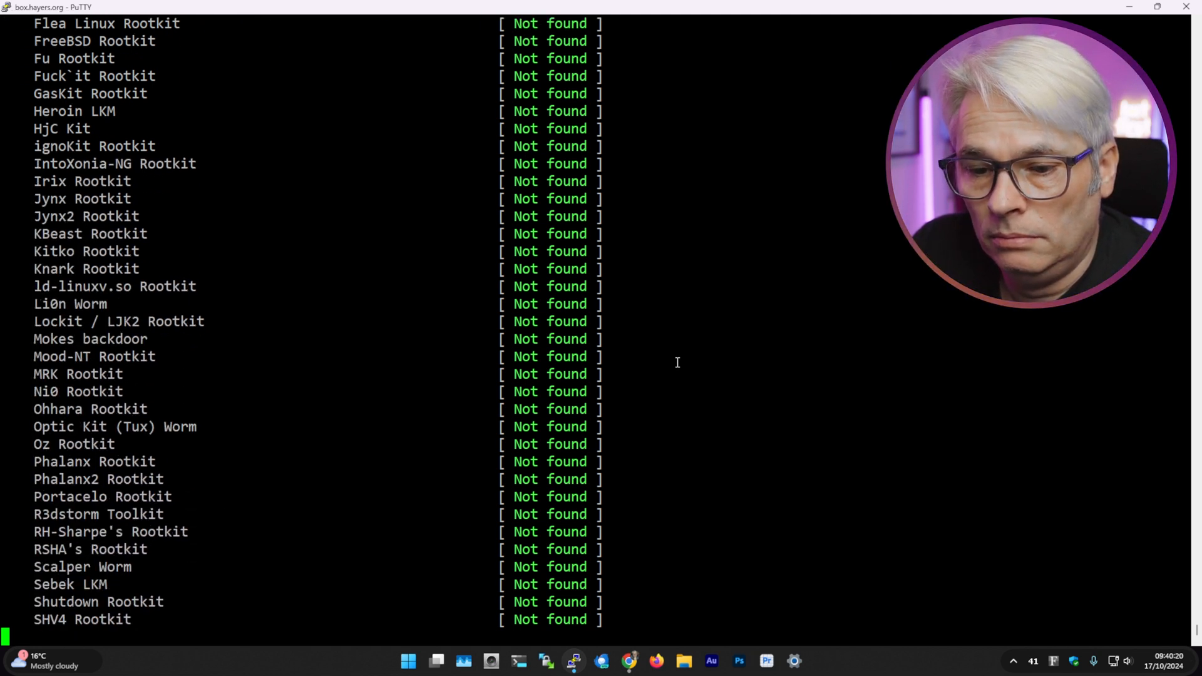
scroll("down", 3)
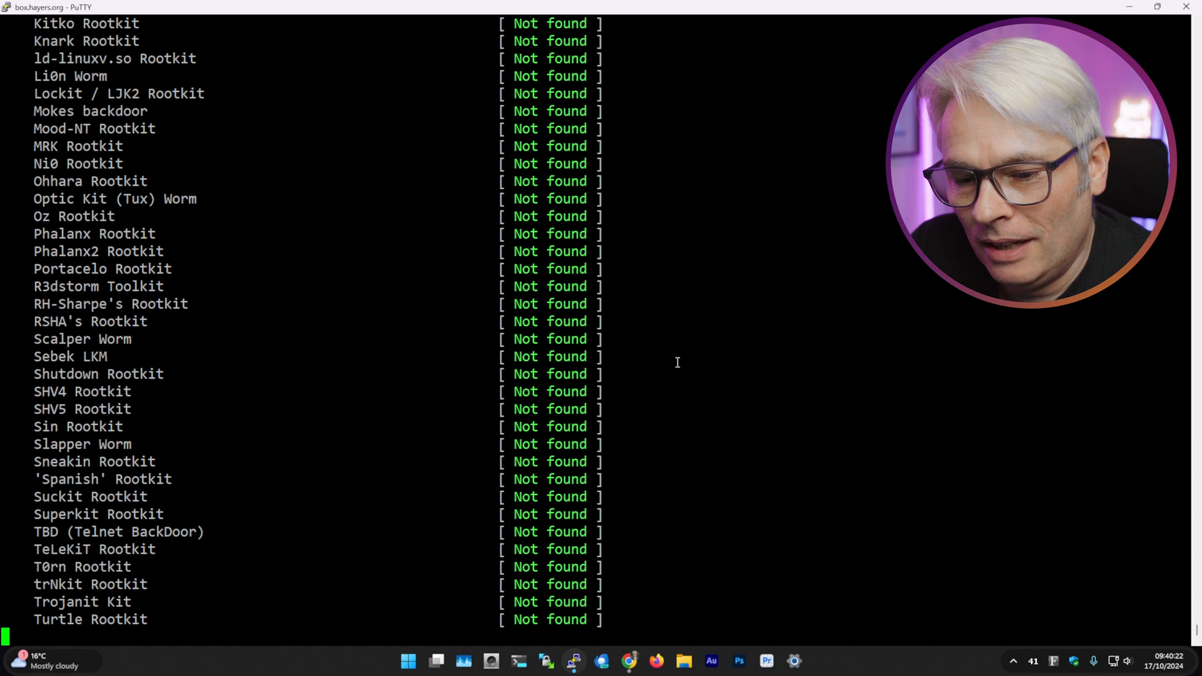
scroll("down", 3)
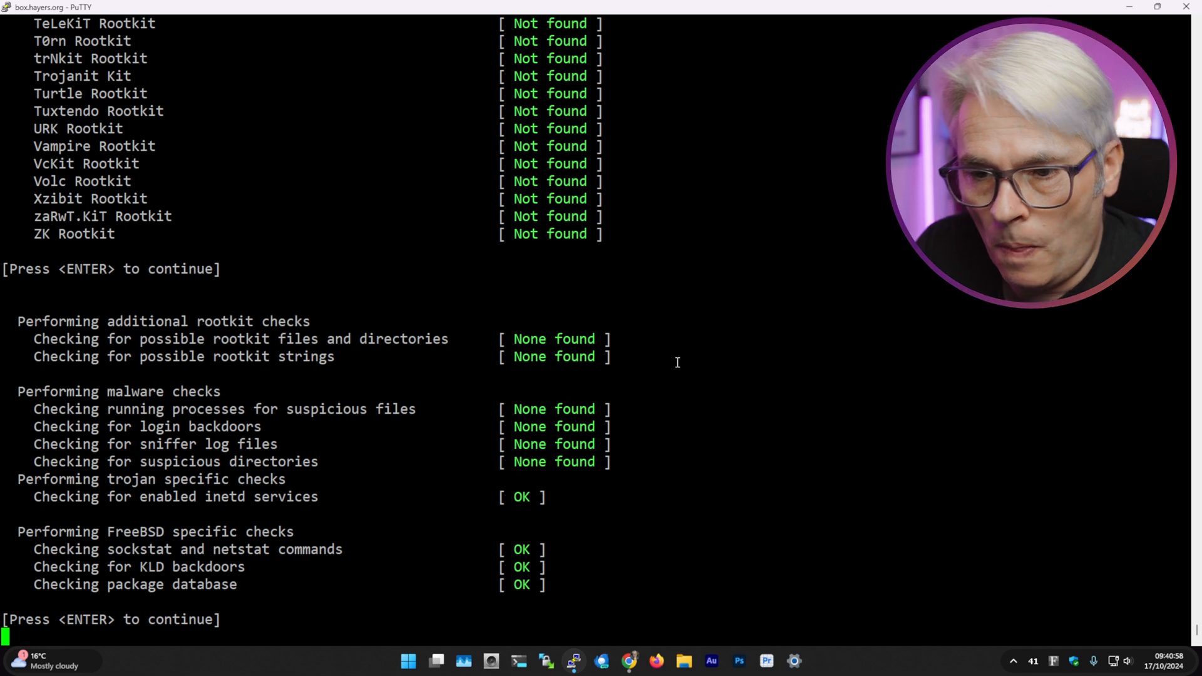
Step: Continue past the final pause to the summary: 135 files checked, 134 suspect, 0 rootkits
key("enter")
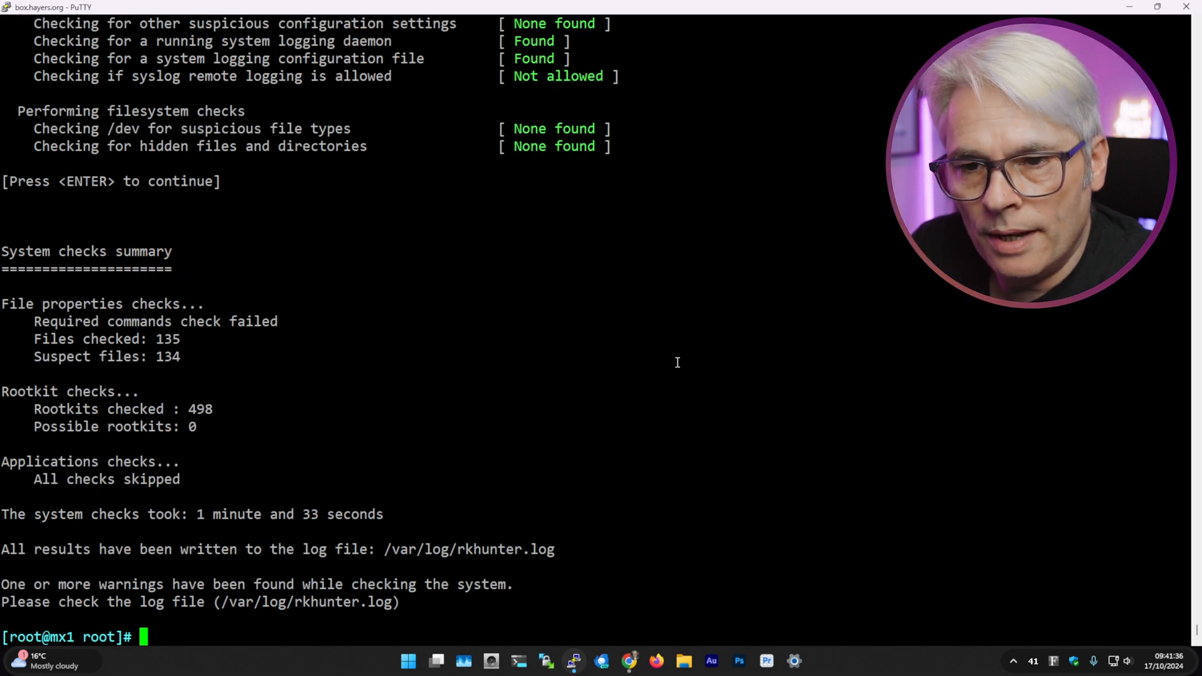
Step: Run 'rkhunter --check' again, ending with the same 134 suspect files and no rootkits
type("rkhunter --check")
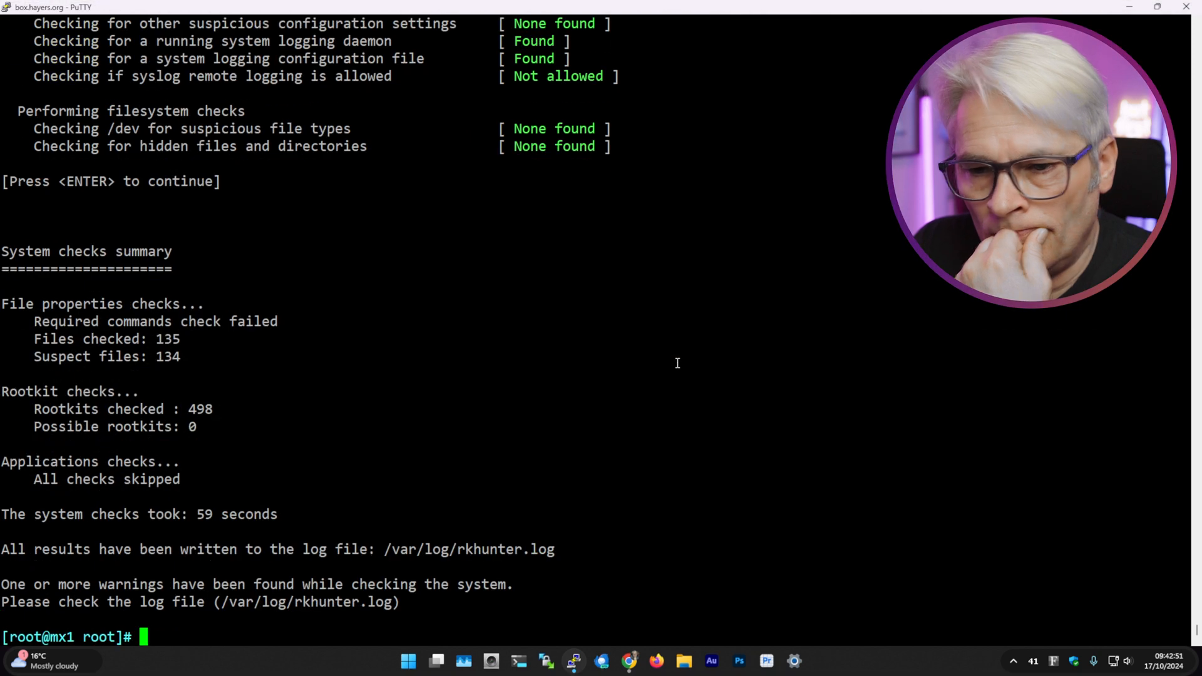
Step: View /var/log/rkhunter.log in pico and copy the suggested --propupd option from the OS-change warning
type("pico -w /var/log/rkhunter.log")
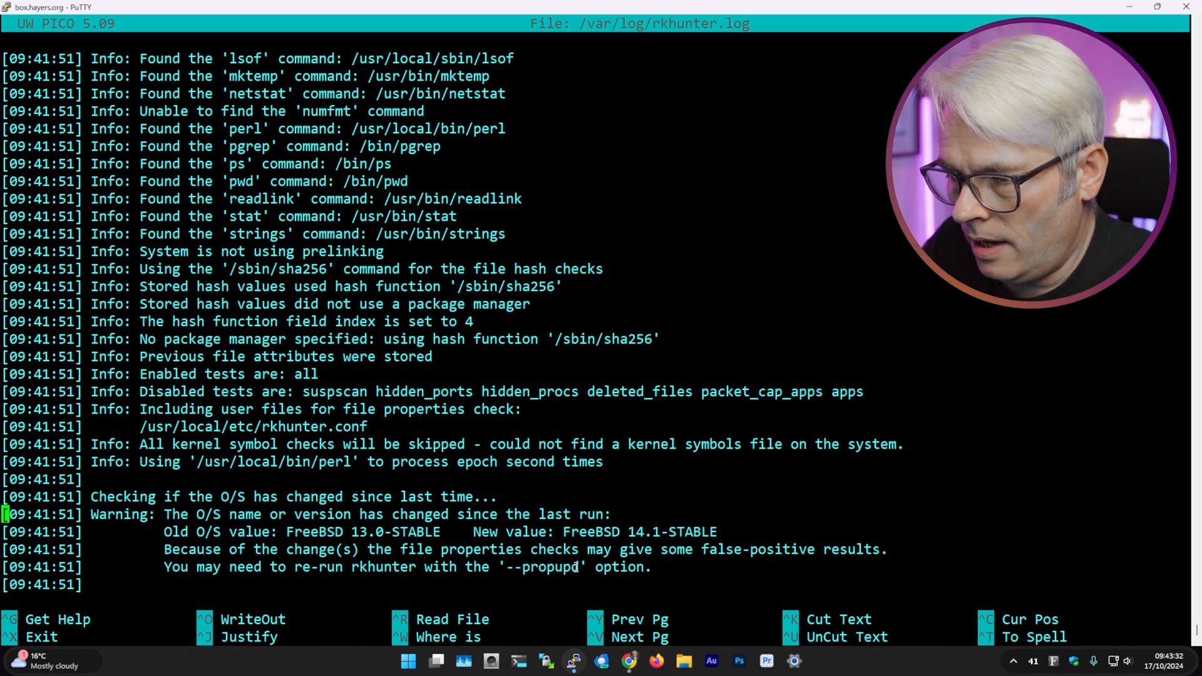
double_click(544, 566)
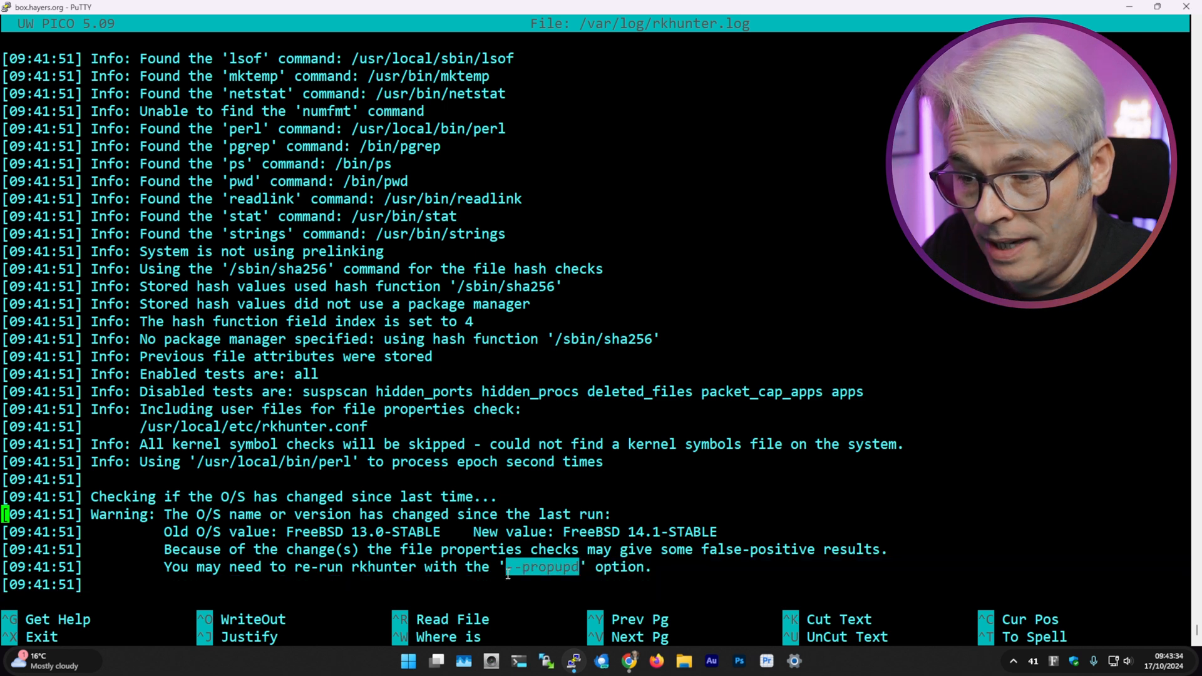
scroll("down", 3)
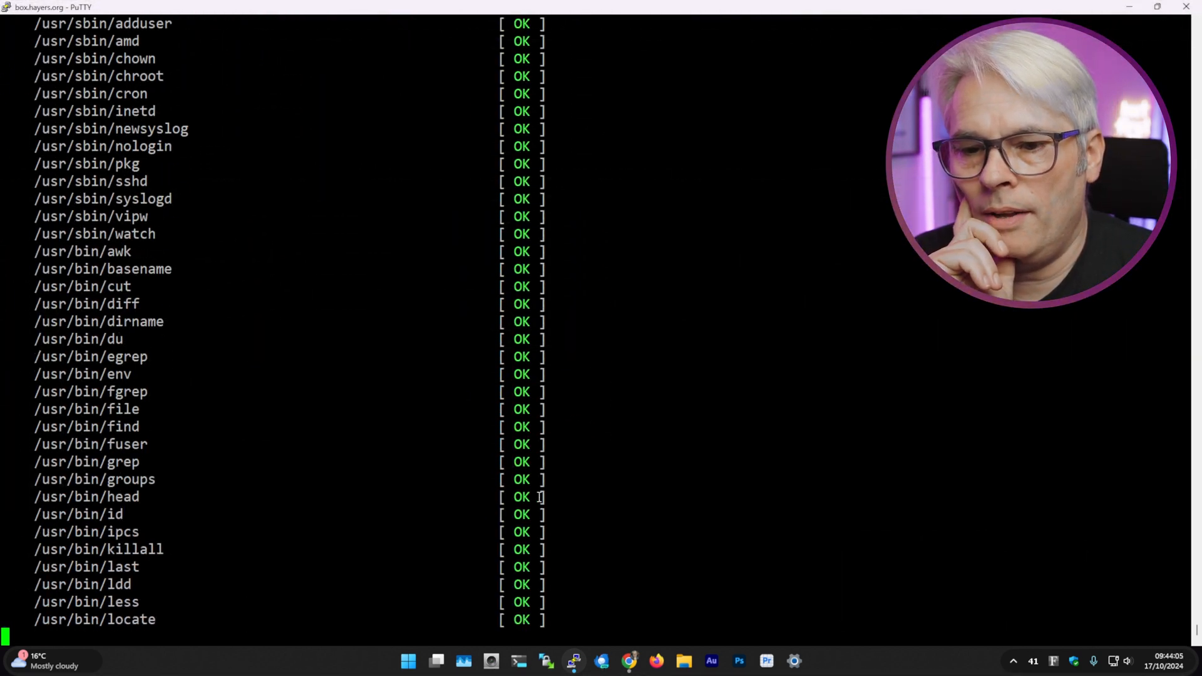
Step: Follow the 'rkhunter --check --propupd' rescan output where the binaries now pass as OK
scroll("down", 3)
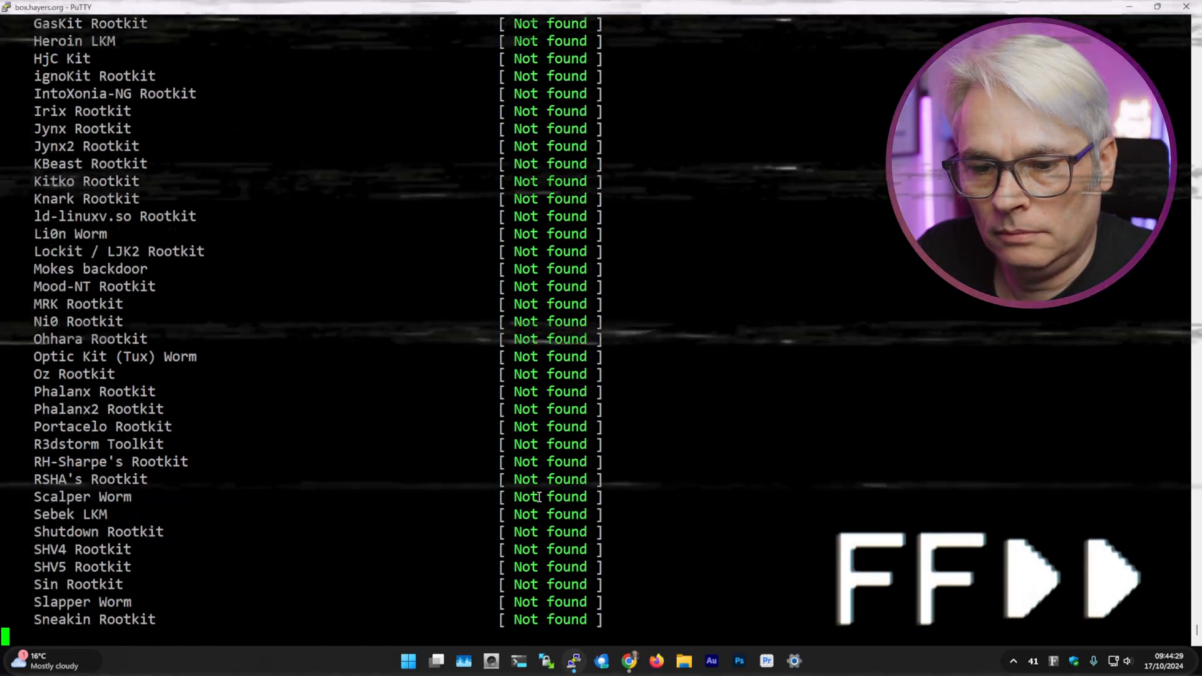
scroll("down", 3)
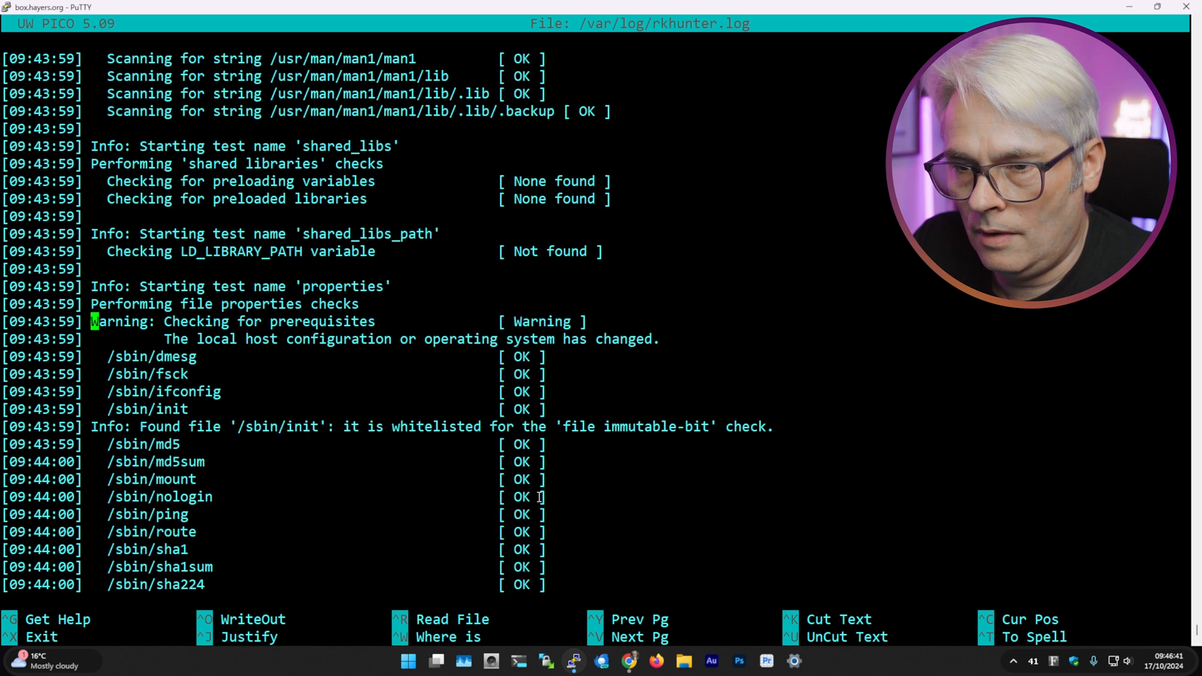
Step: Search the log for 'warning', finding pkgdb and GET replaced by scripts, then exit pico
key("ctrl+w")
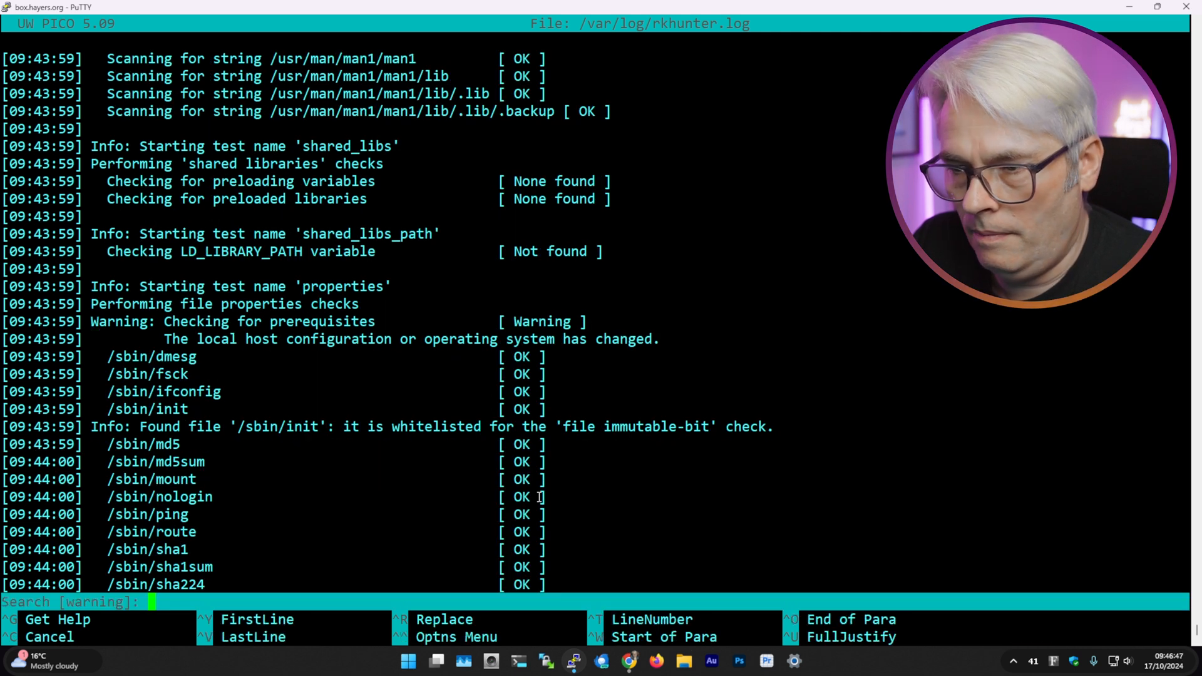
key("Return")
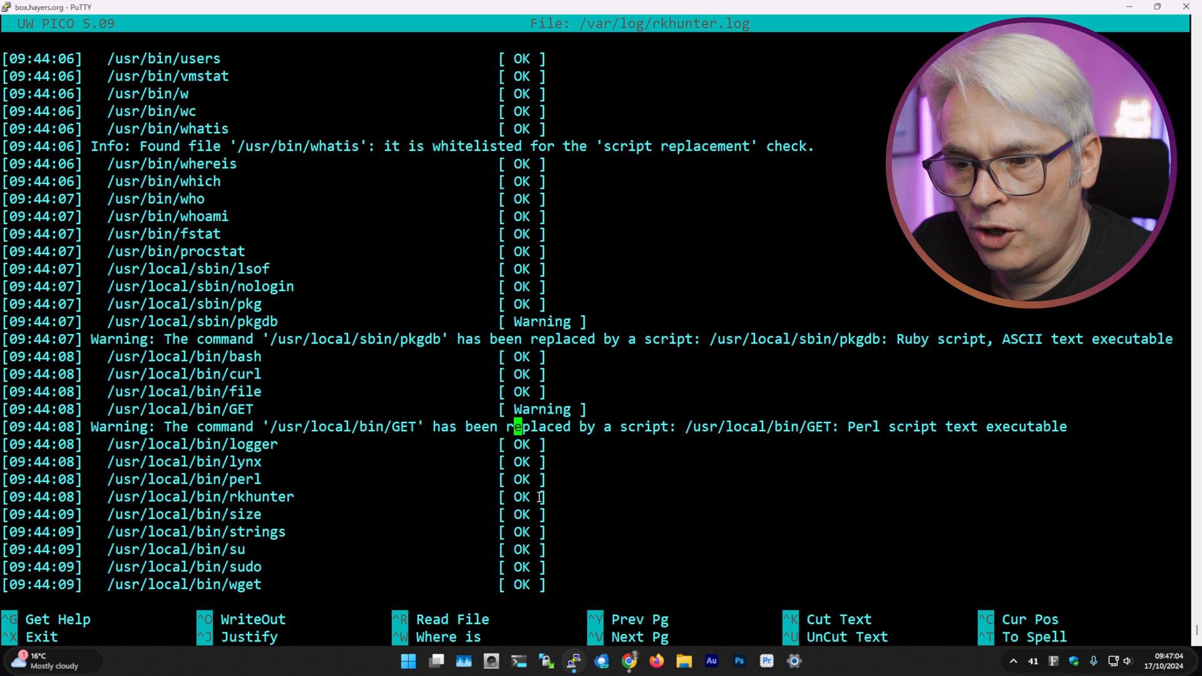
scroll("down", 3)
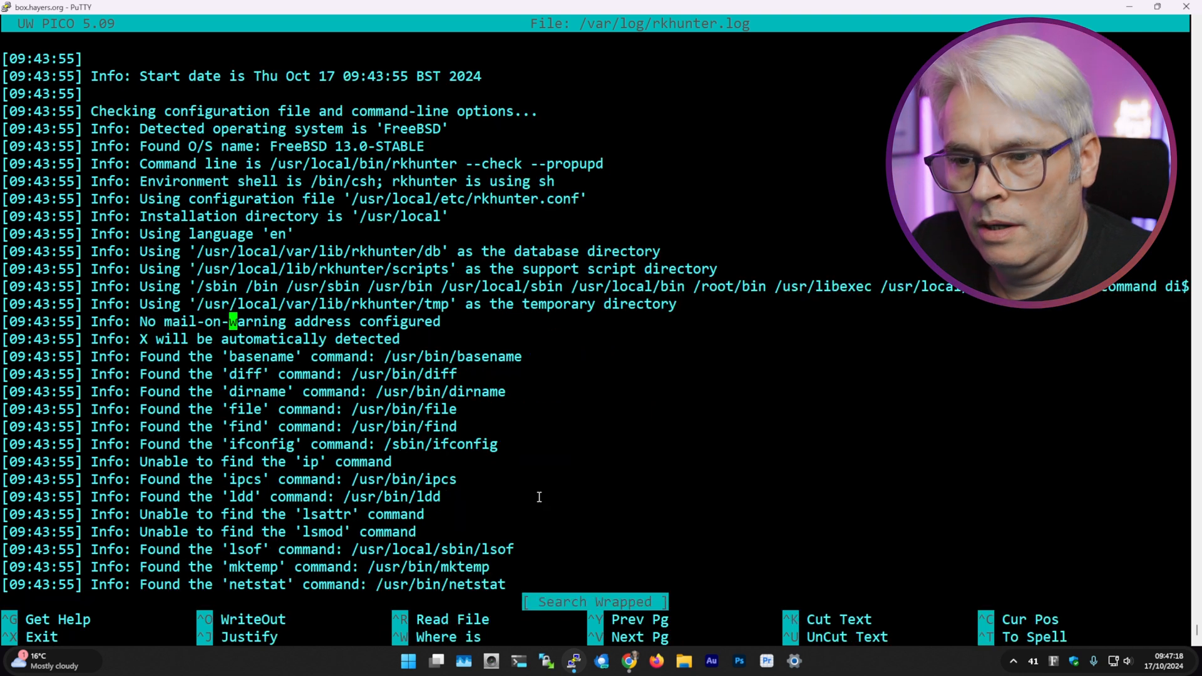
key("ctrl+x")
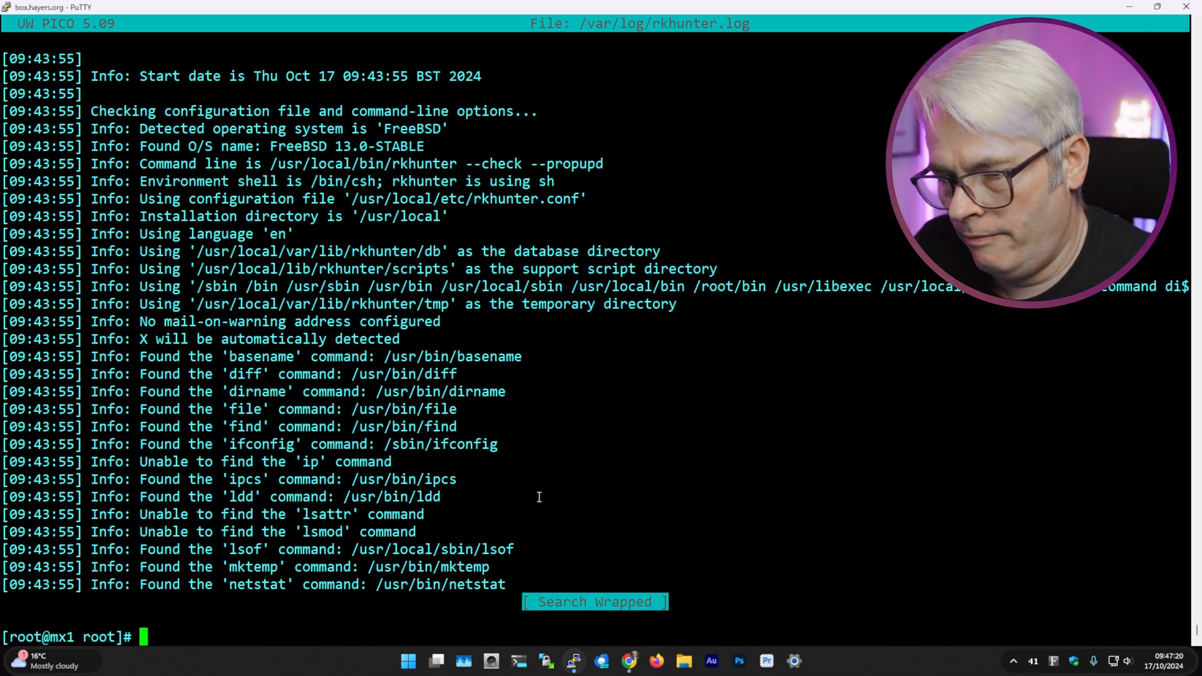
type("rkhunter --check --propupd")
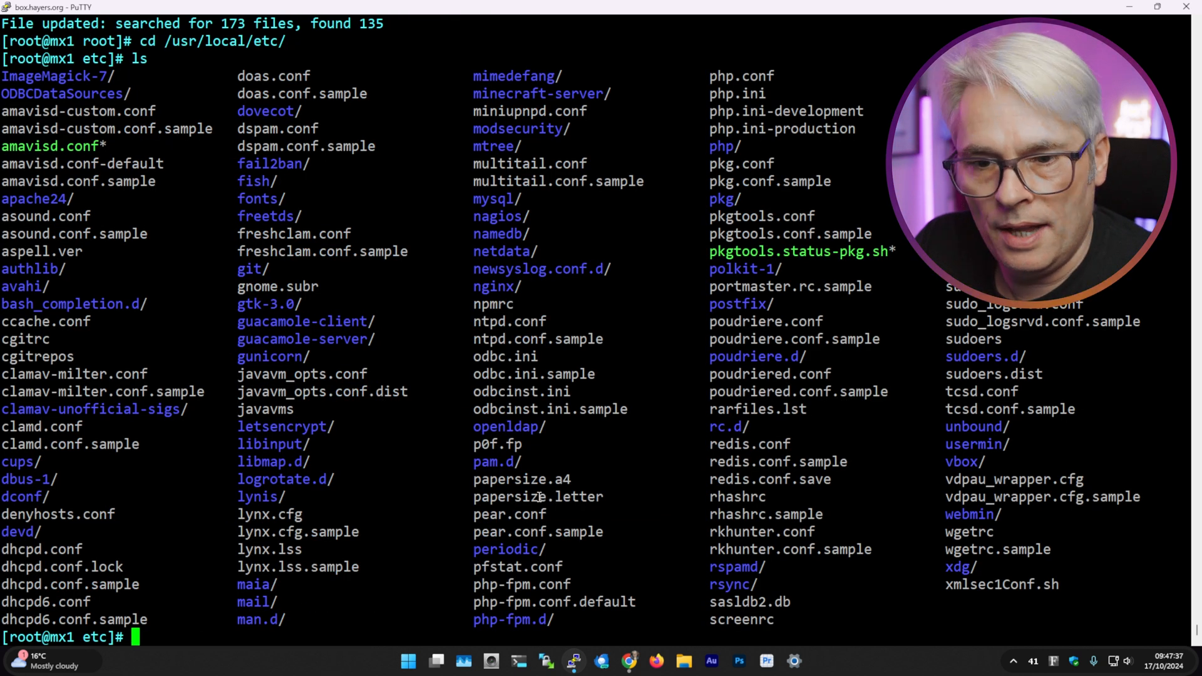
type("pico -w")
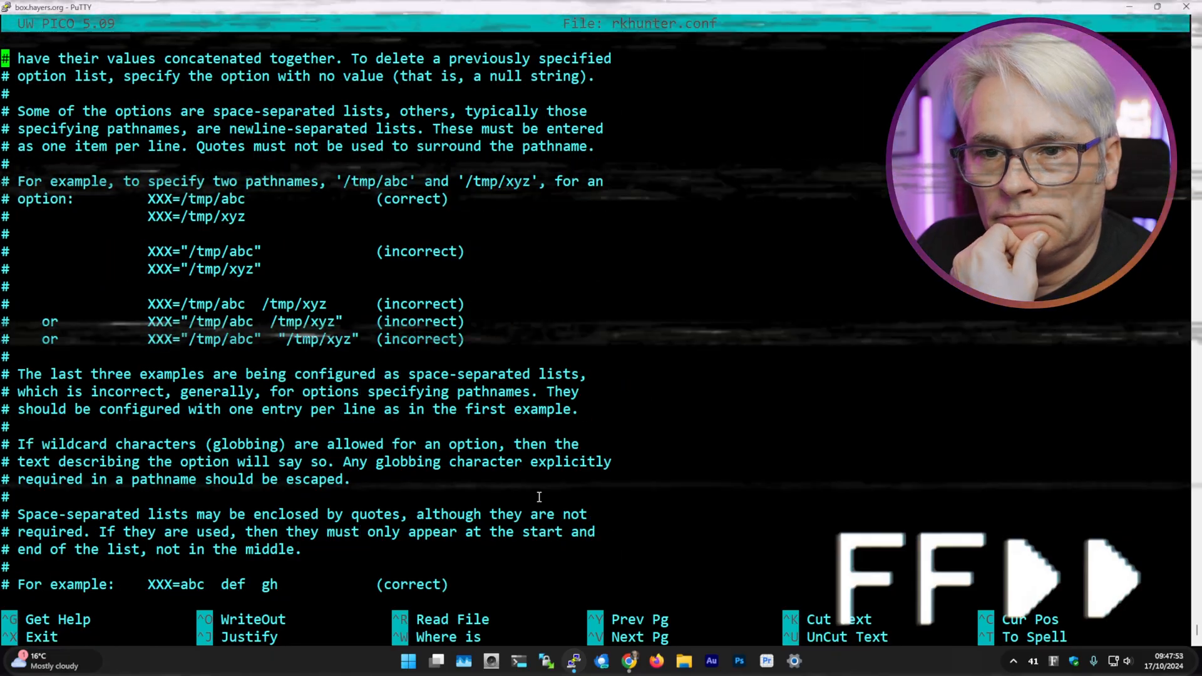
scroll("down", 3)
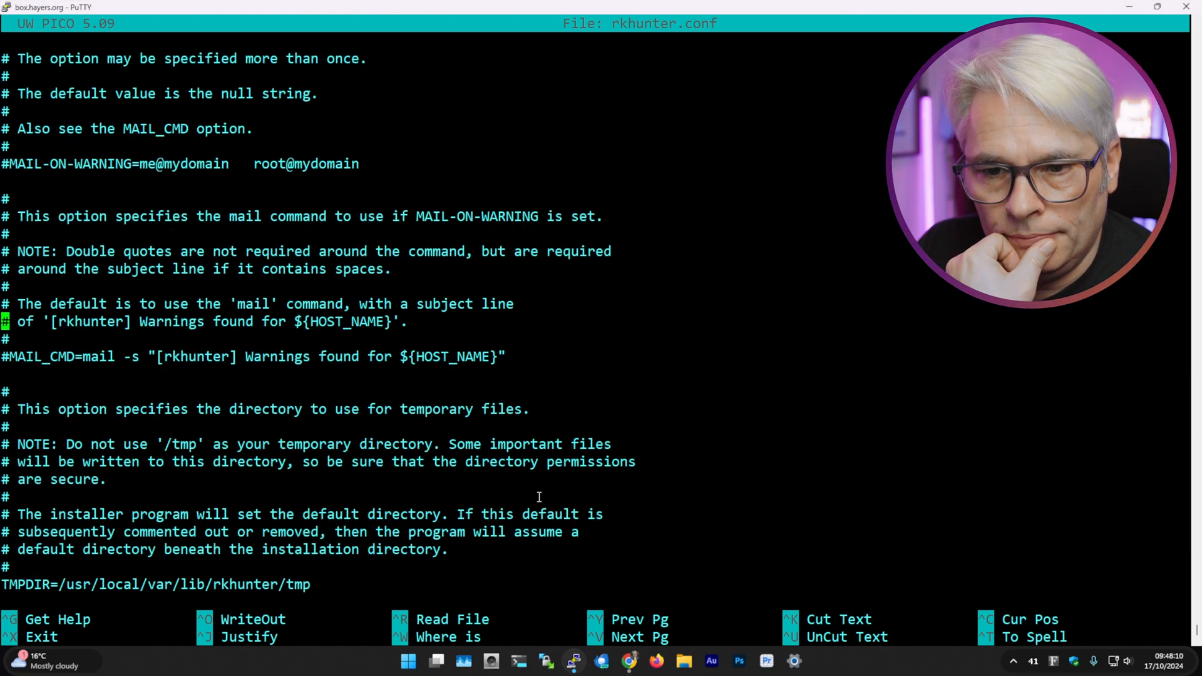
scroll("down", 3)
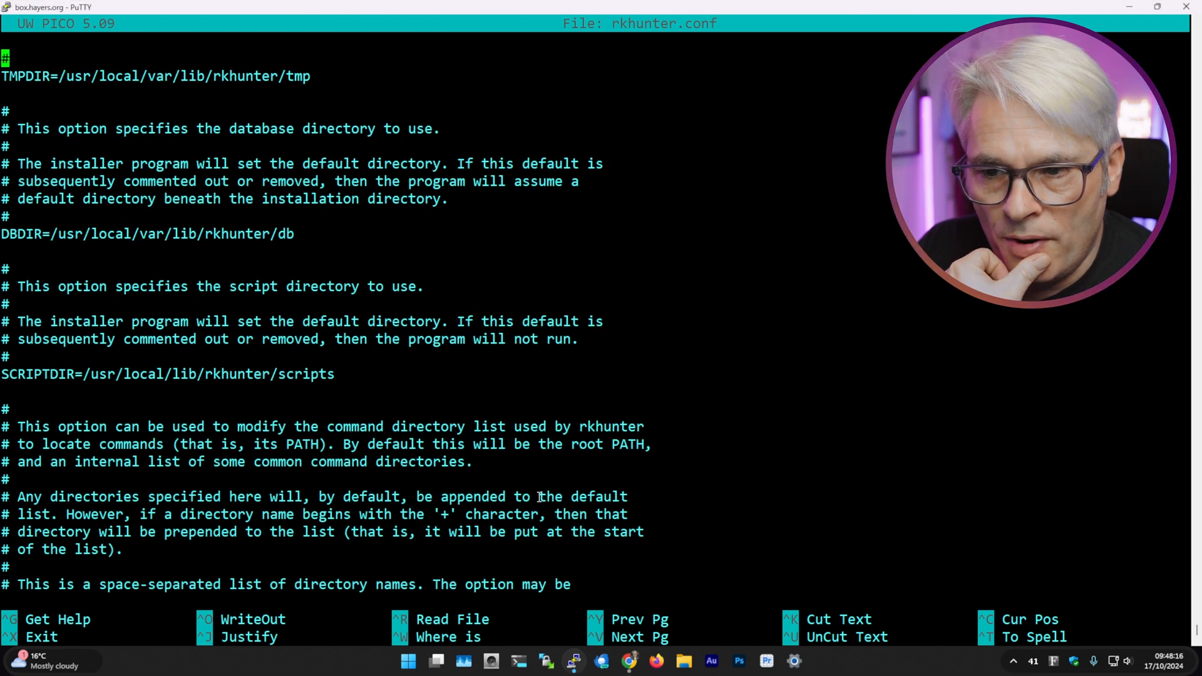
scroll("down", 3)
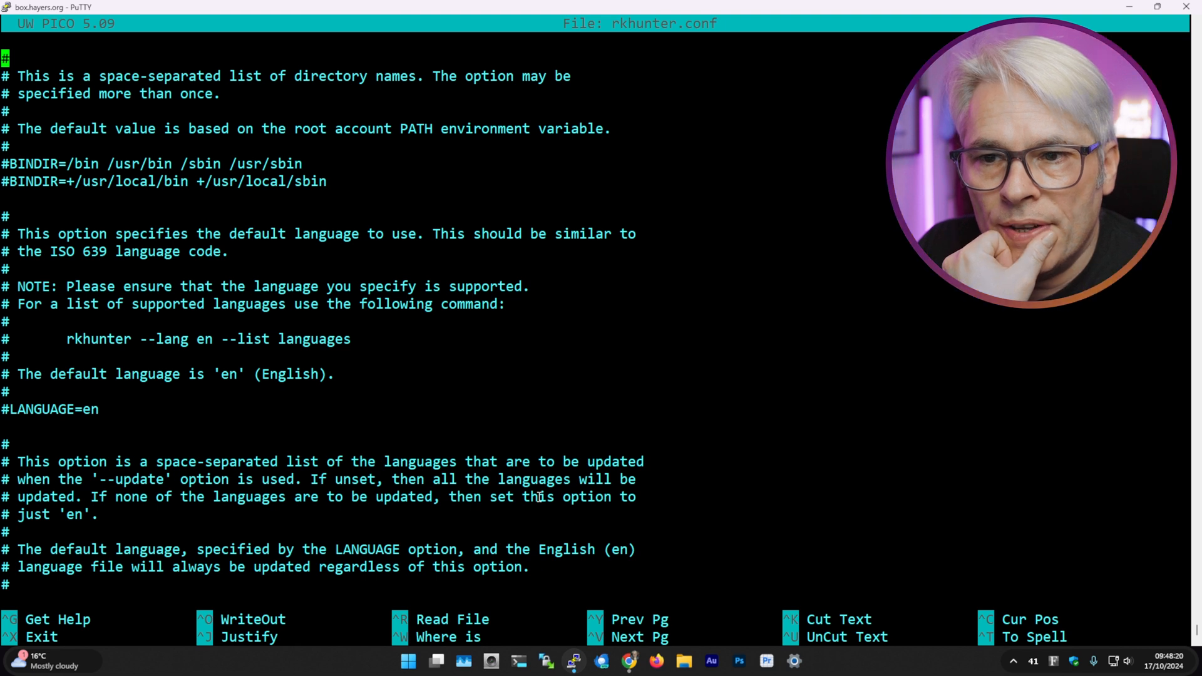
scroll("down", 3)
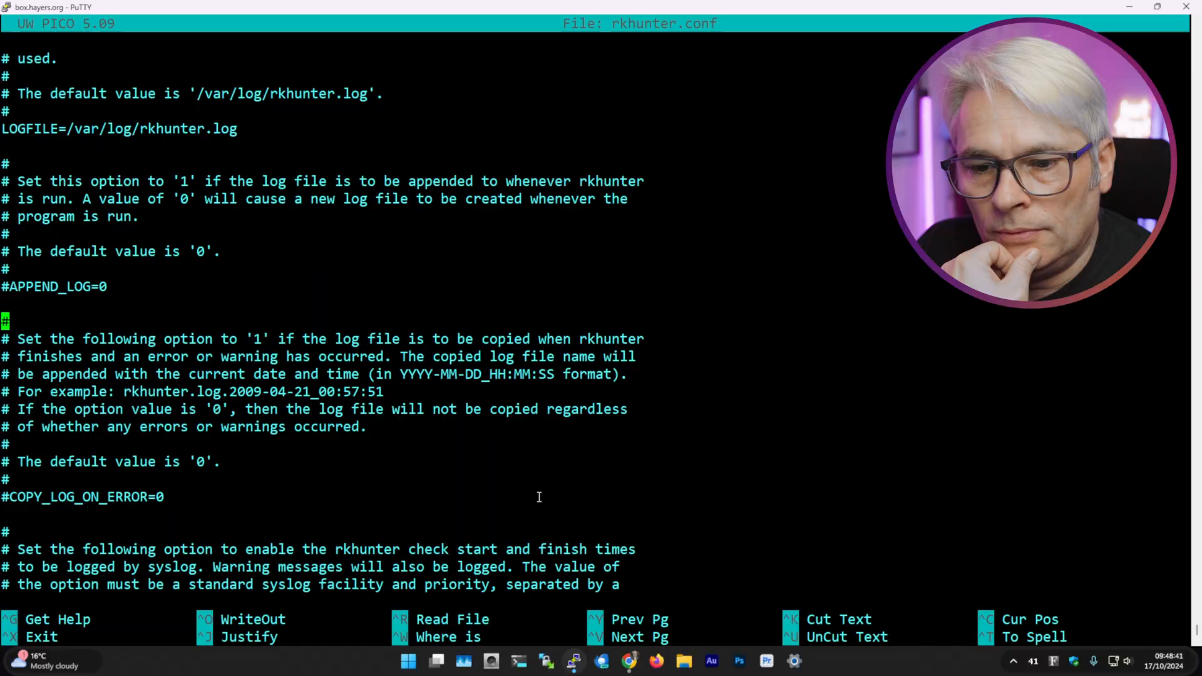
scroll("down", 3)
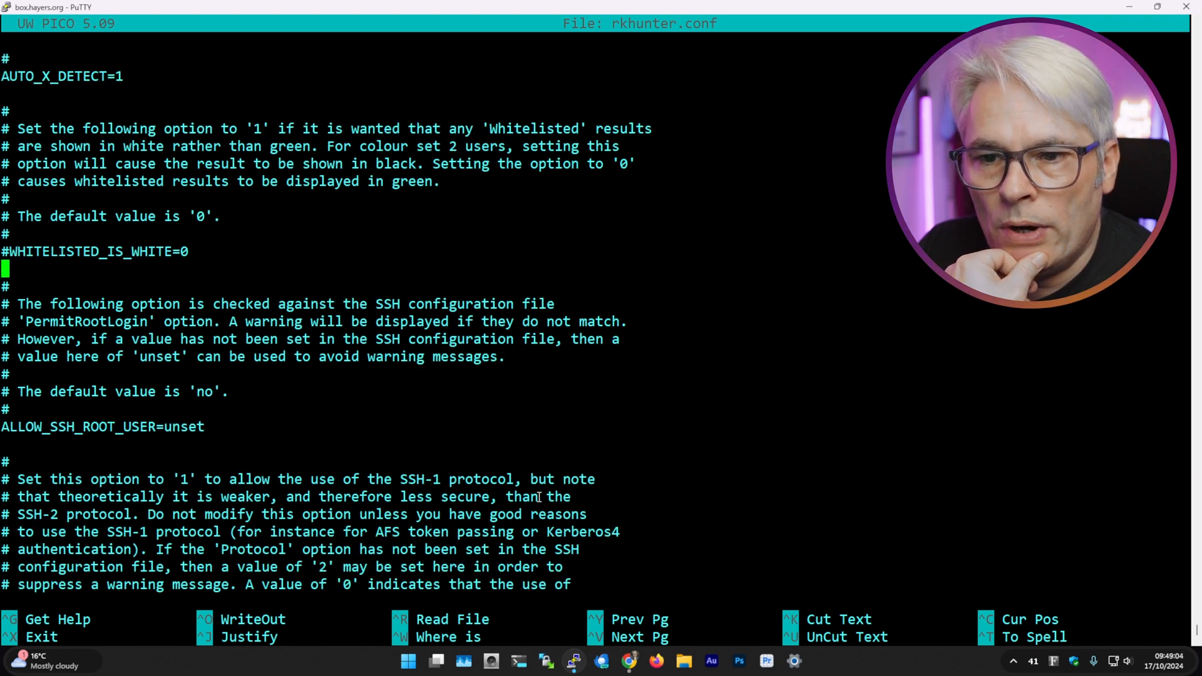
Step: Set ALLOW_SSH_ROOT_USER=yes and comment out the DISABLE_TESTS line with #
key("BackSpace")
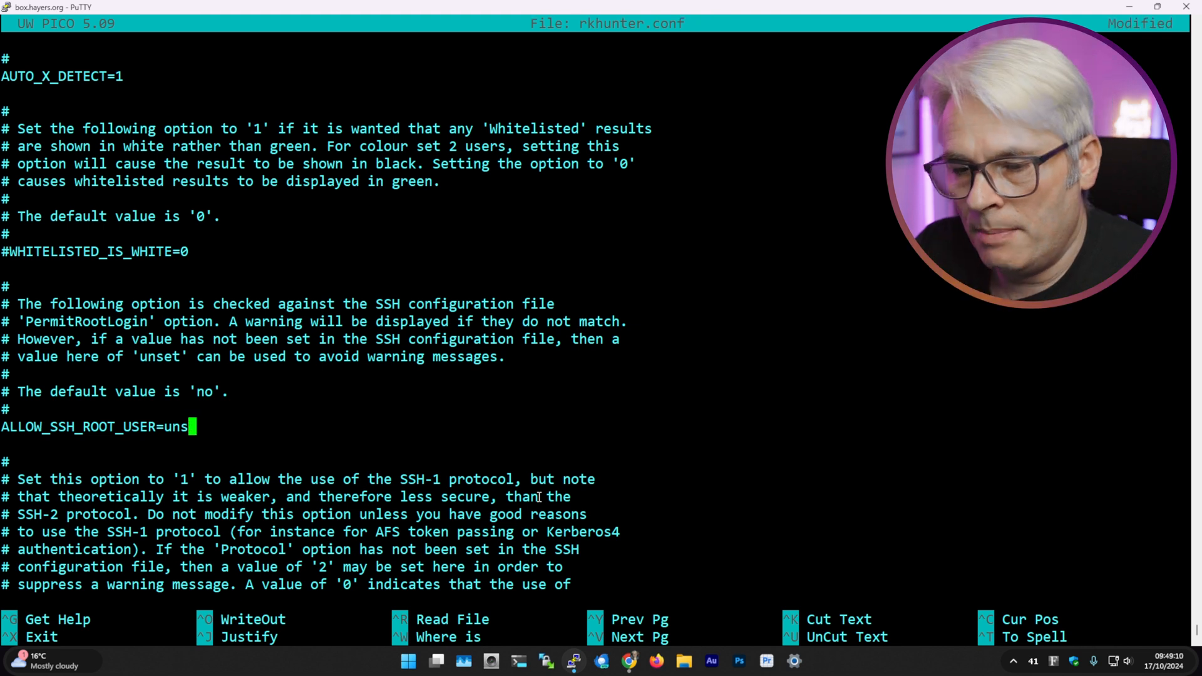
type("yes")
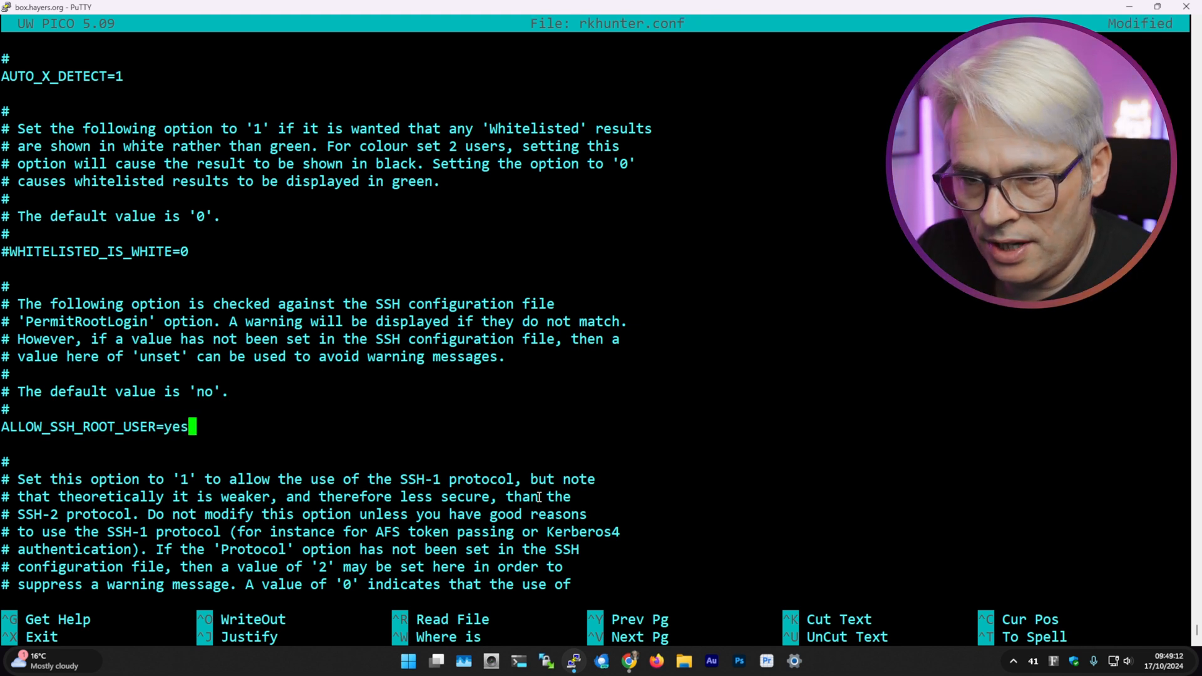
scroll("down", 3)
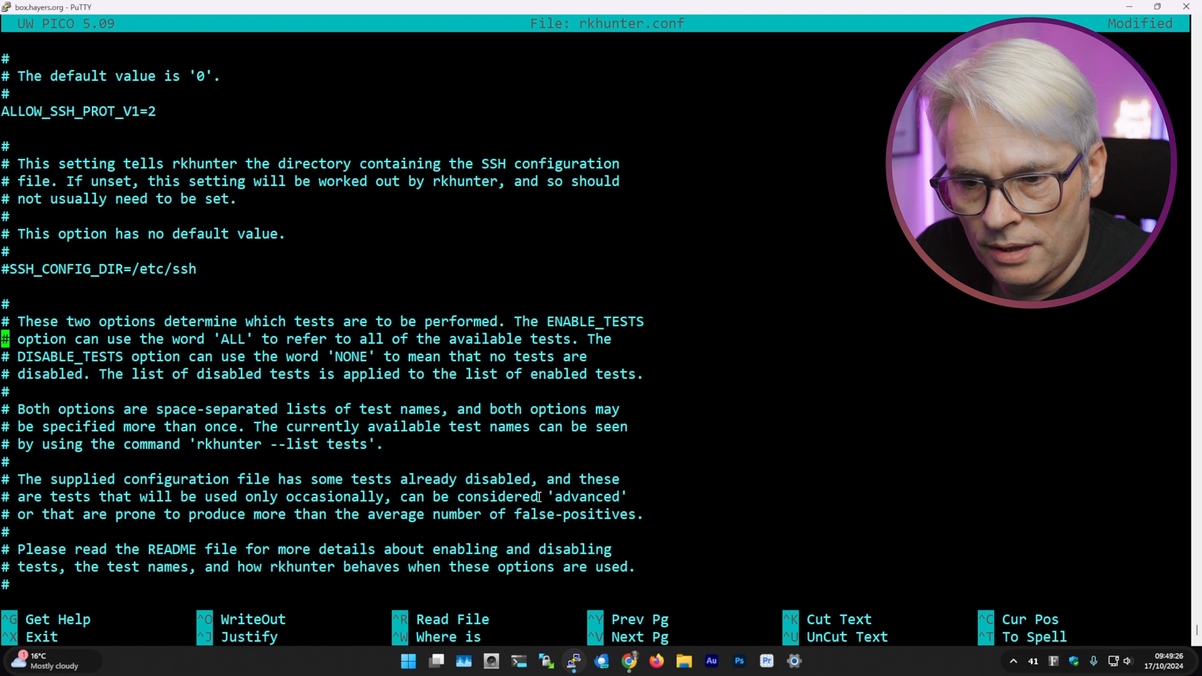
scroll("down", 3)
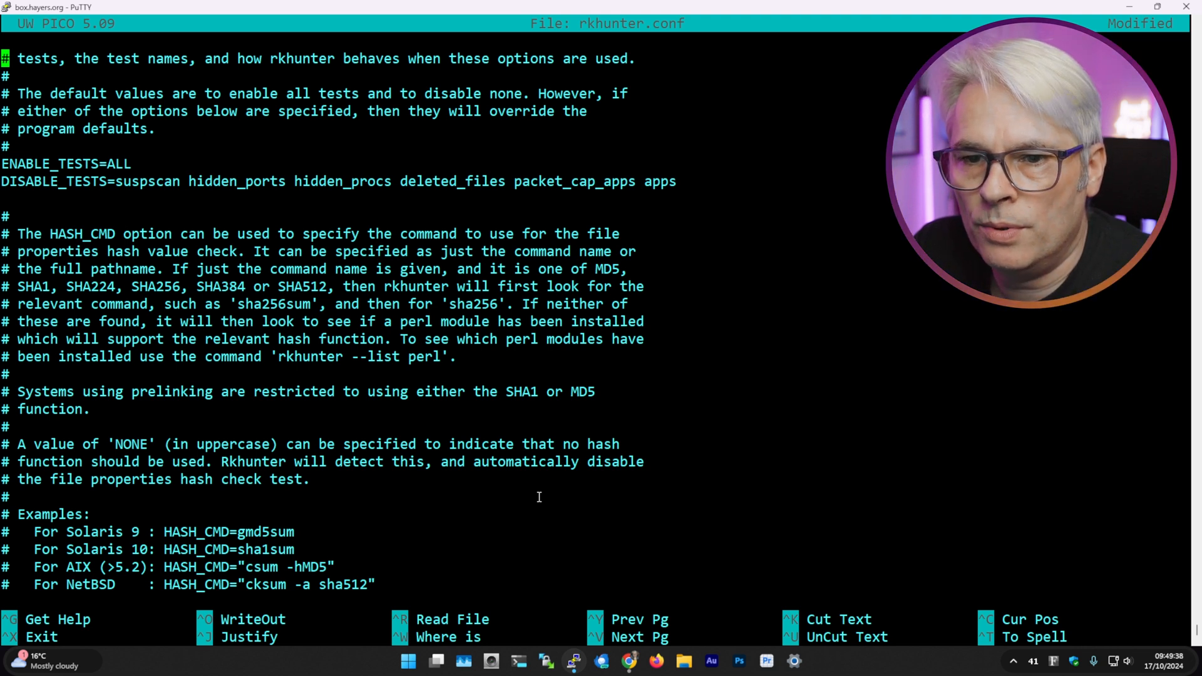
type("#")
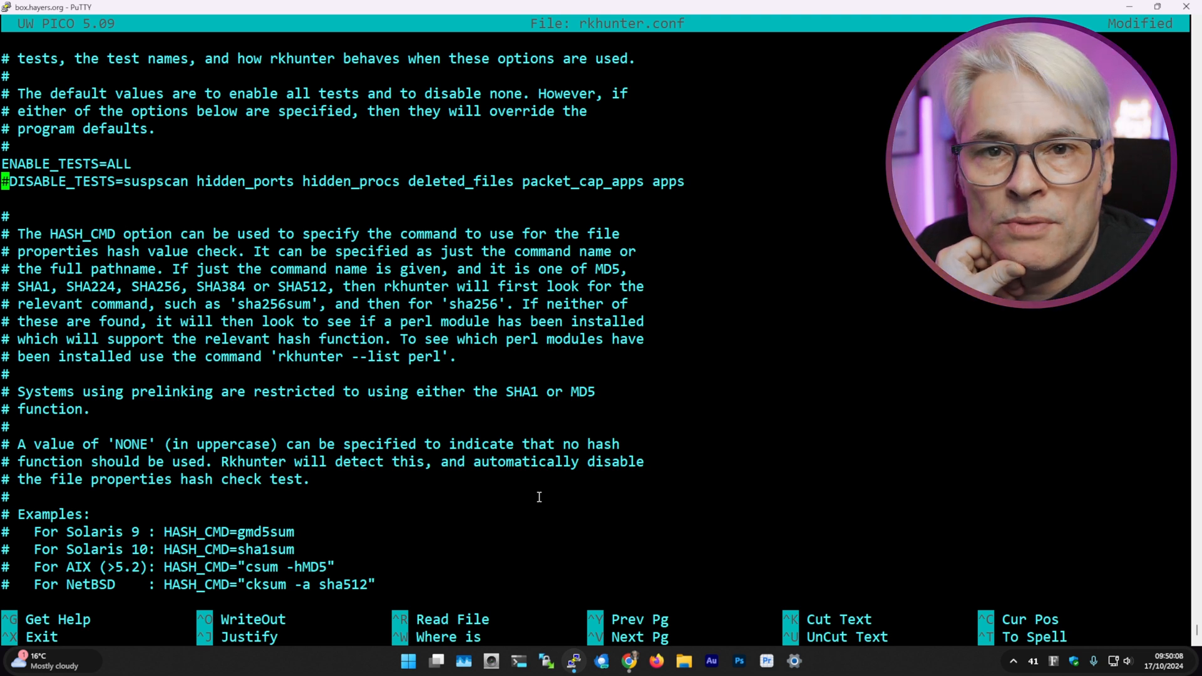
Step: Scroll through the remainder of rkhunter.conf and the running check output
scroll("down", 3)
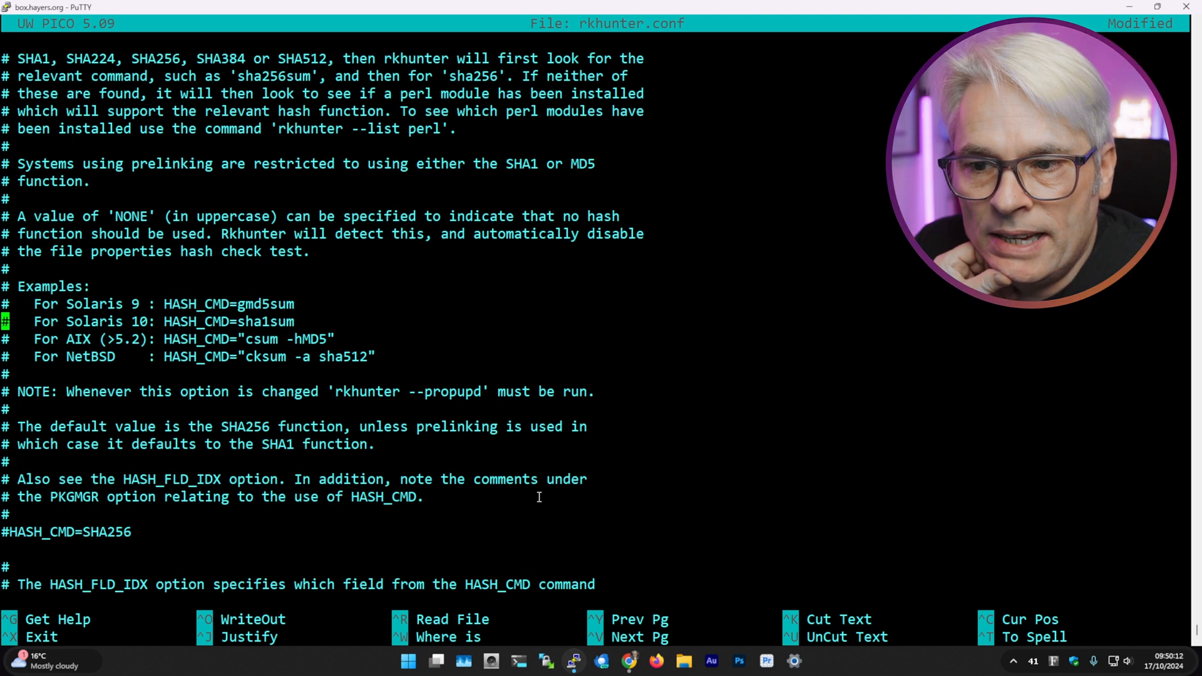
scroll("down", 3)
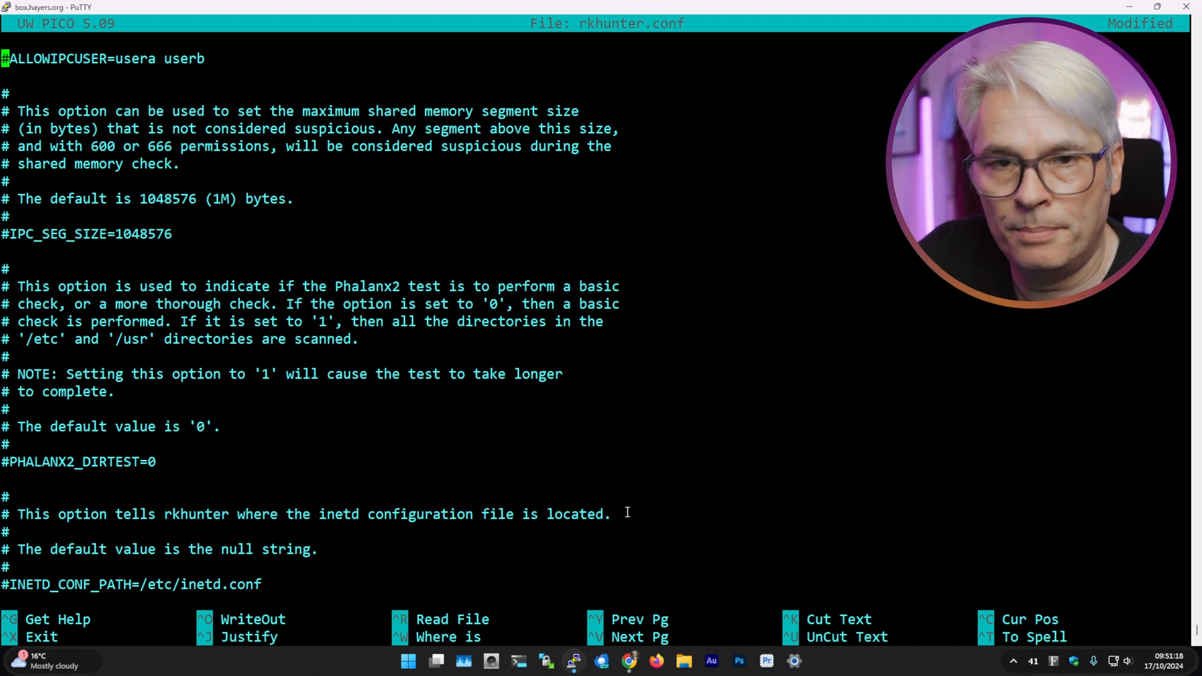
scroll("down", 3)
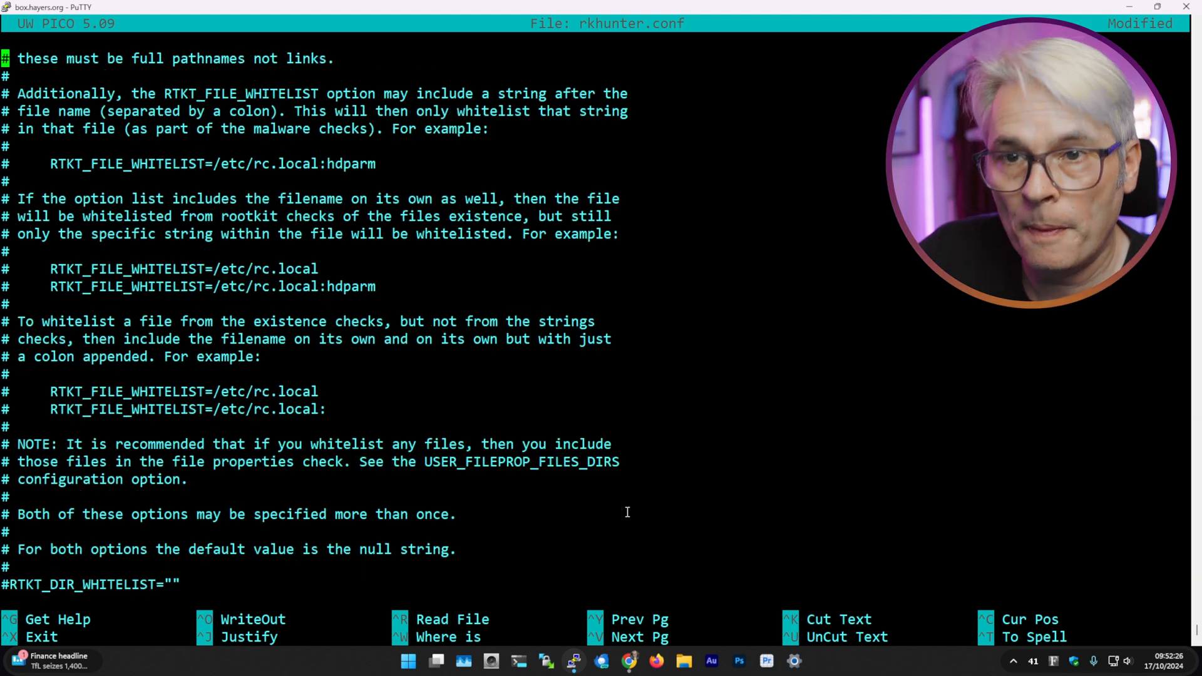
scroll("down", 3)
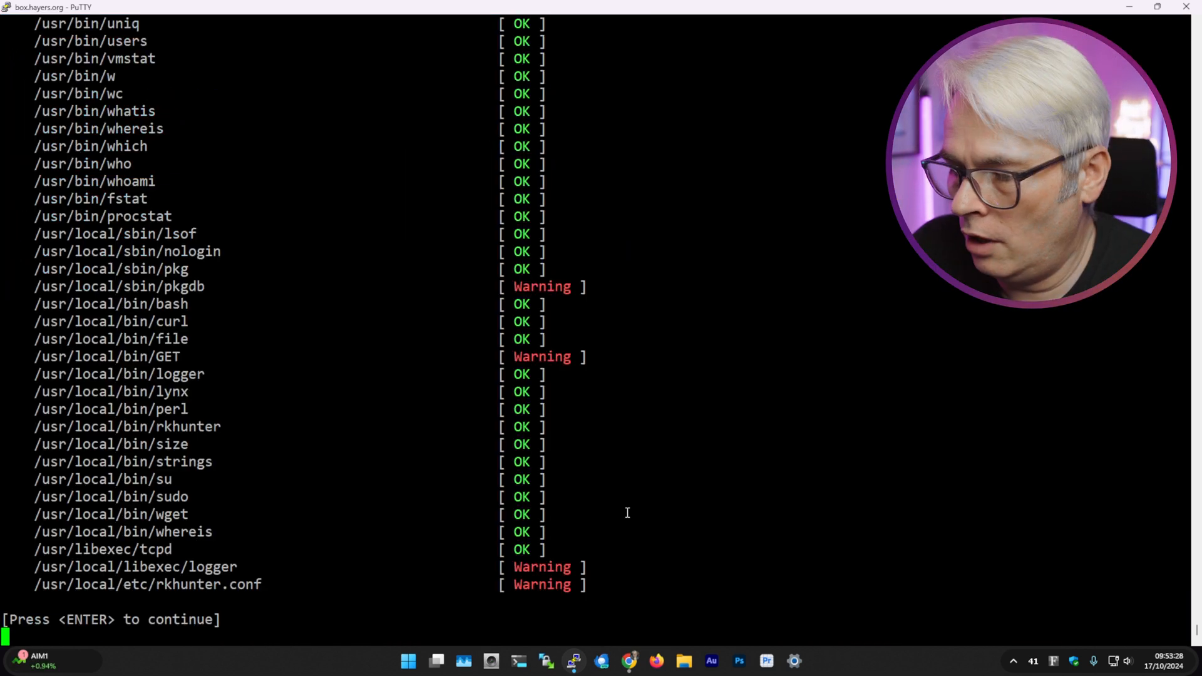
Step: Finish the scan (4 of 135 files suspect) and run rkhunter --propupd to refresh file properties
key("Return")
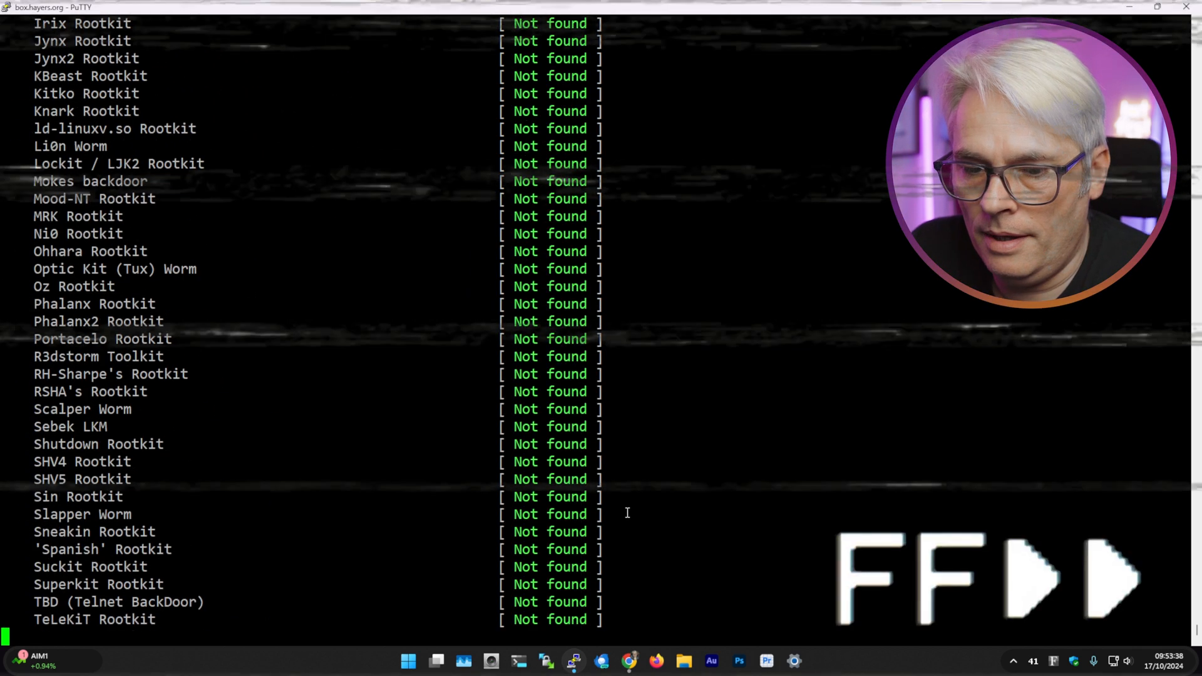
scroll("down", 3)
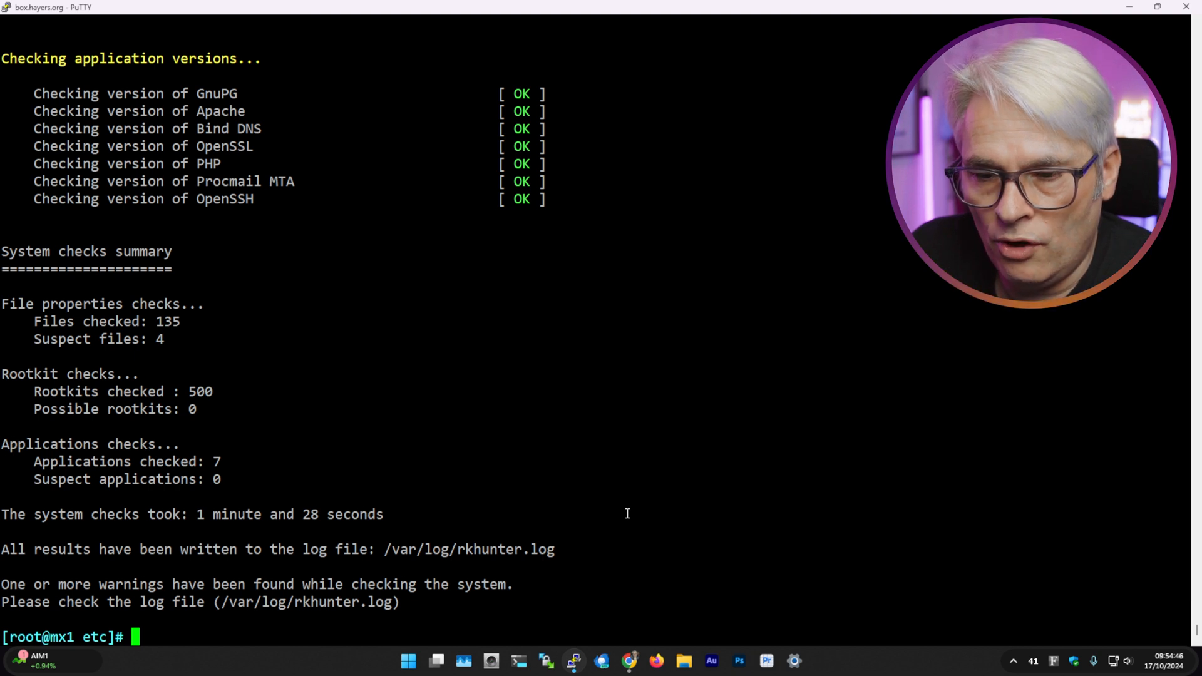
type("rkhunter --propupd")
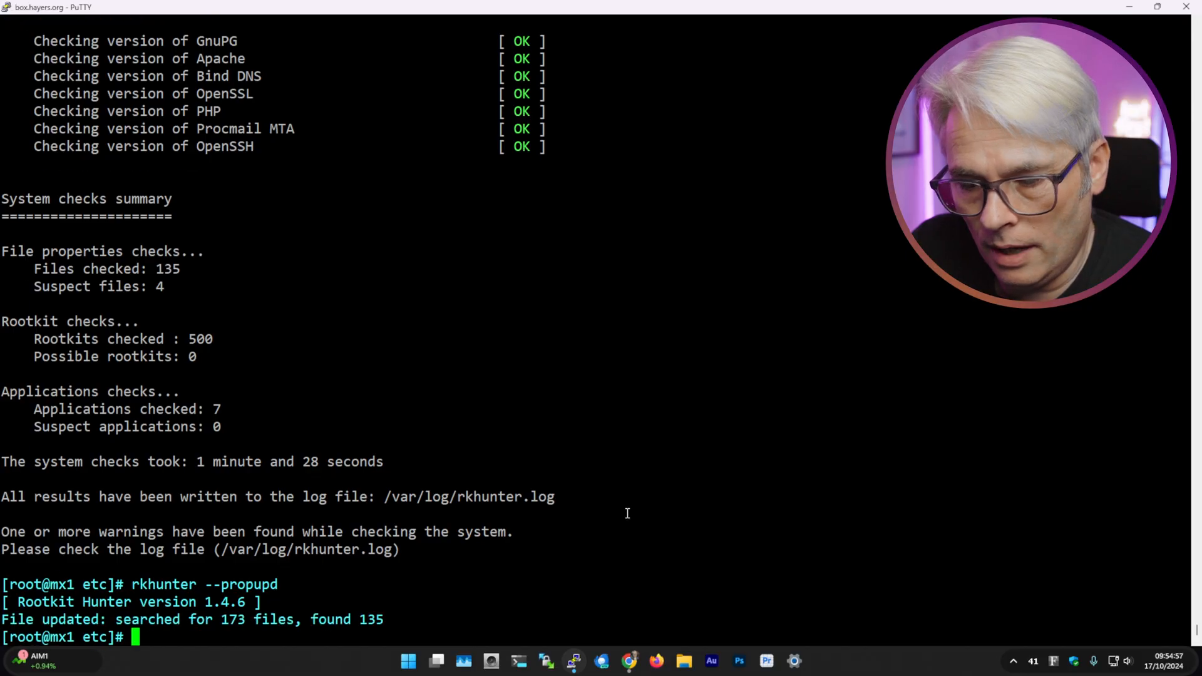
type("man")
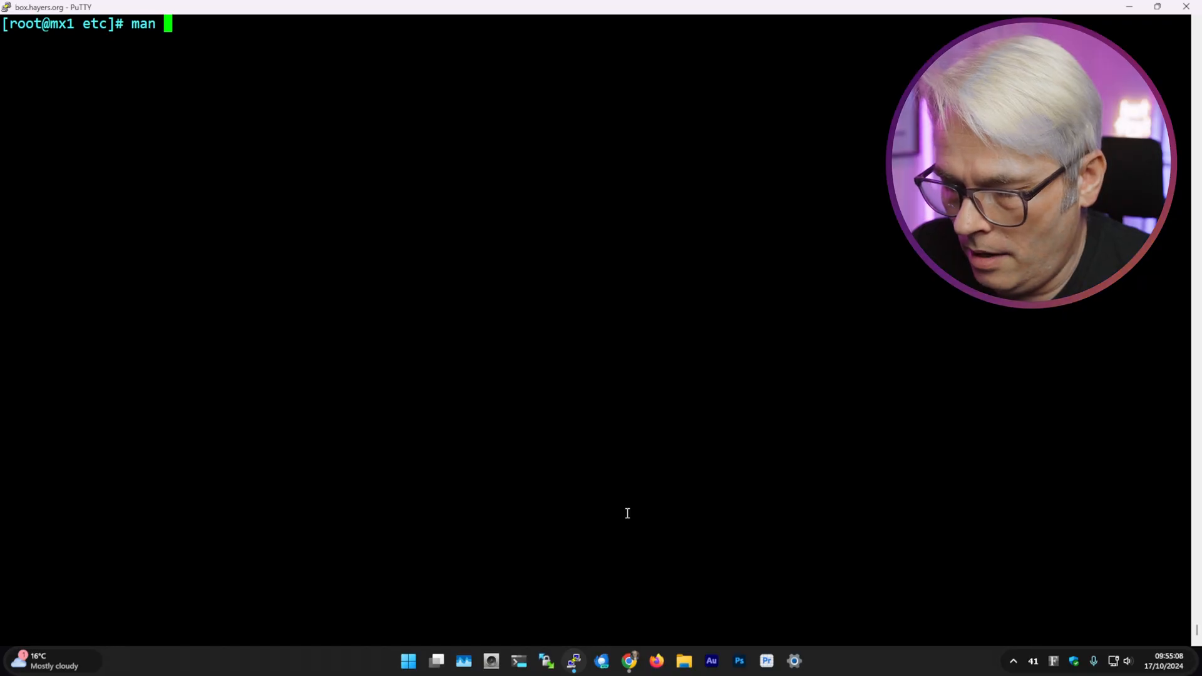
Step: Ask for rkhunter's list of command options
type("rkhun")
type("pico -")
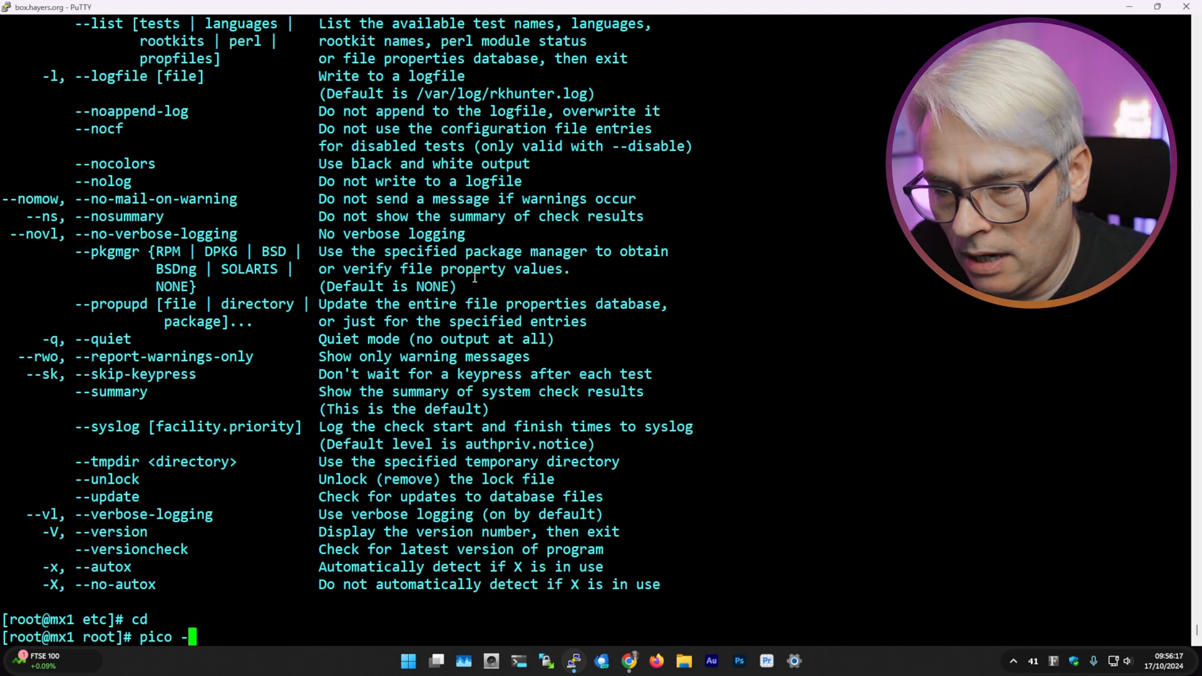
Step: Edit /etc/crontab with pico -w and begin the rkhunter --cronjob entry
type("w /etc/")
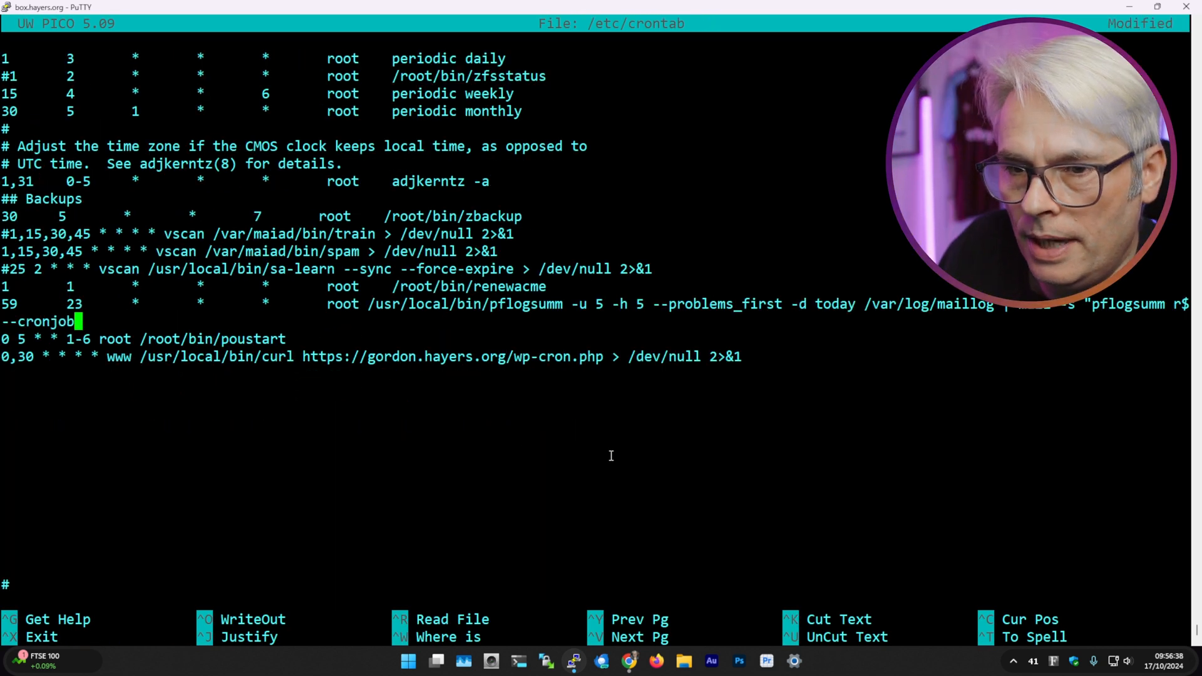
type("rkhu")
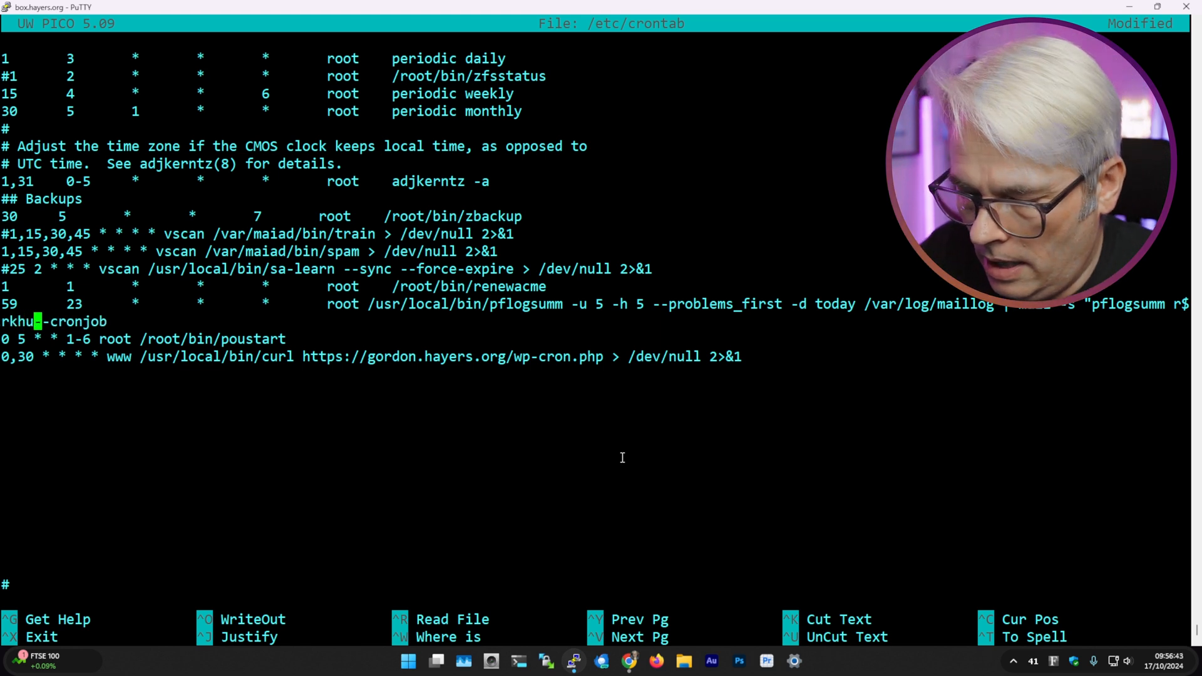
type("nter")
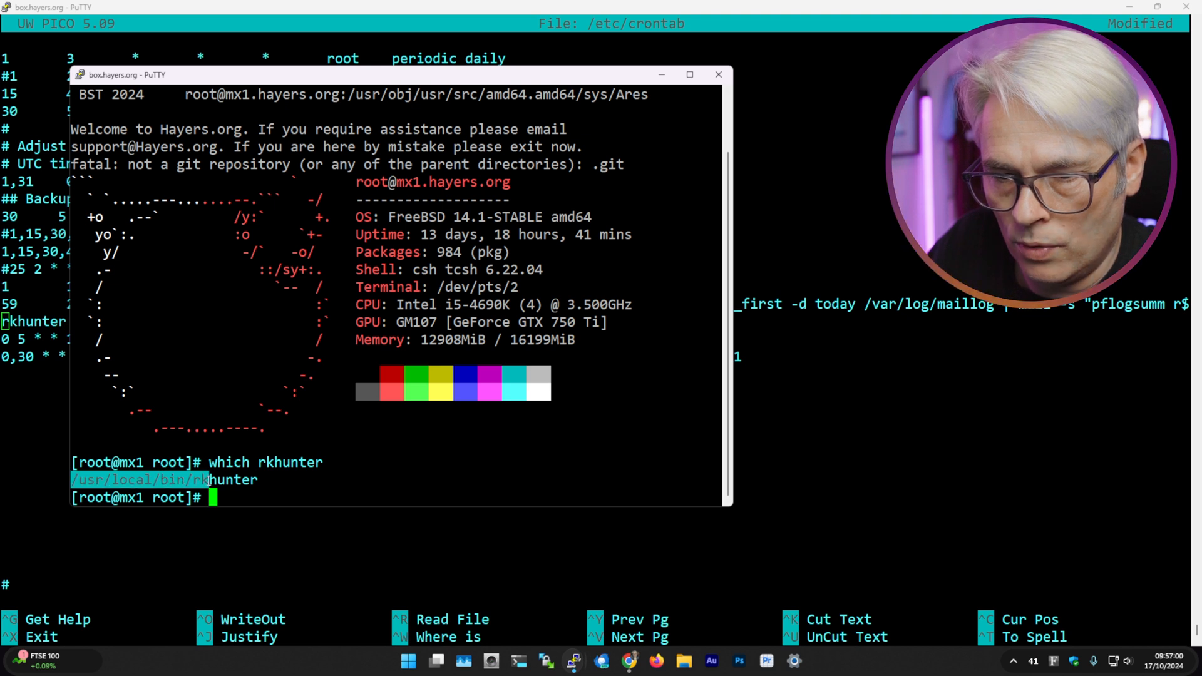
left_click(717, 75)
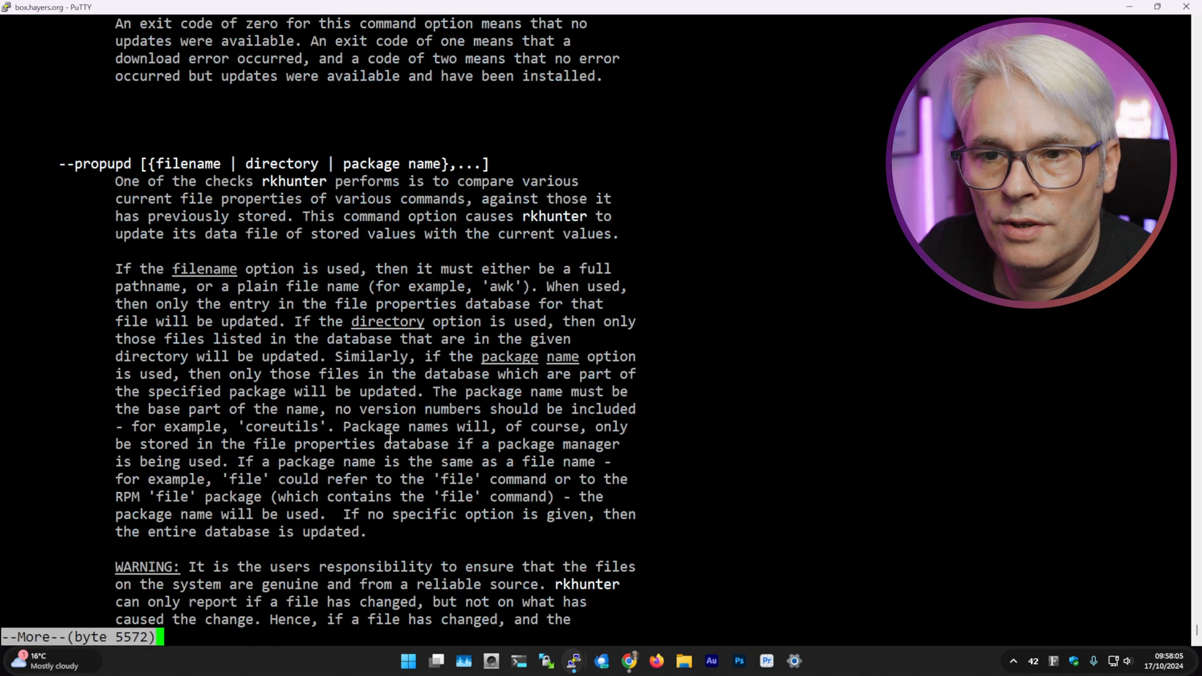
Step: Read the manual down to --cronjob, quit it, and bring up PuTTY's Change Settings
key("space")
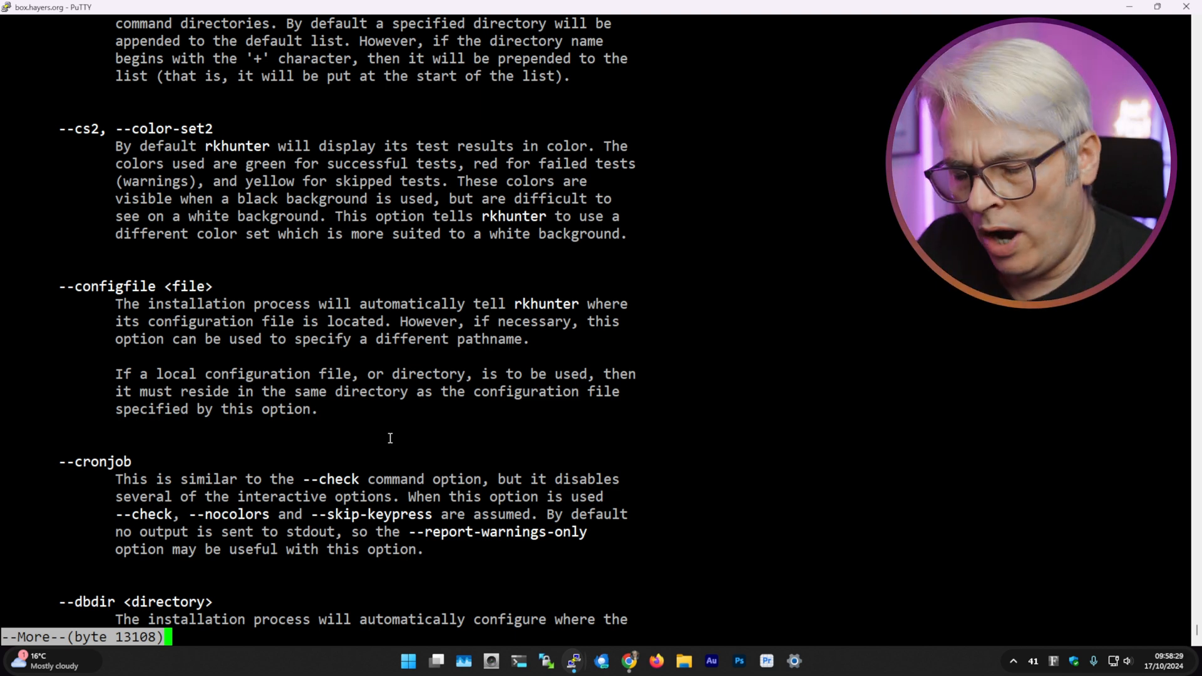
key("q")
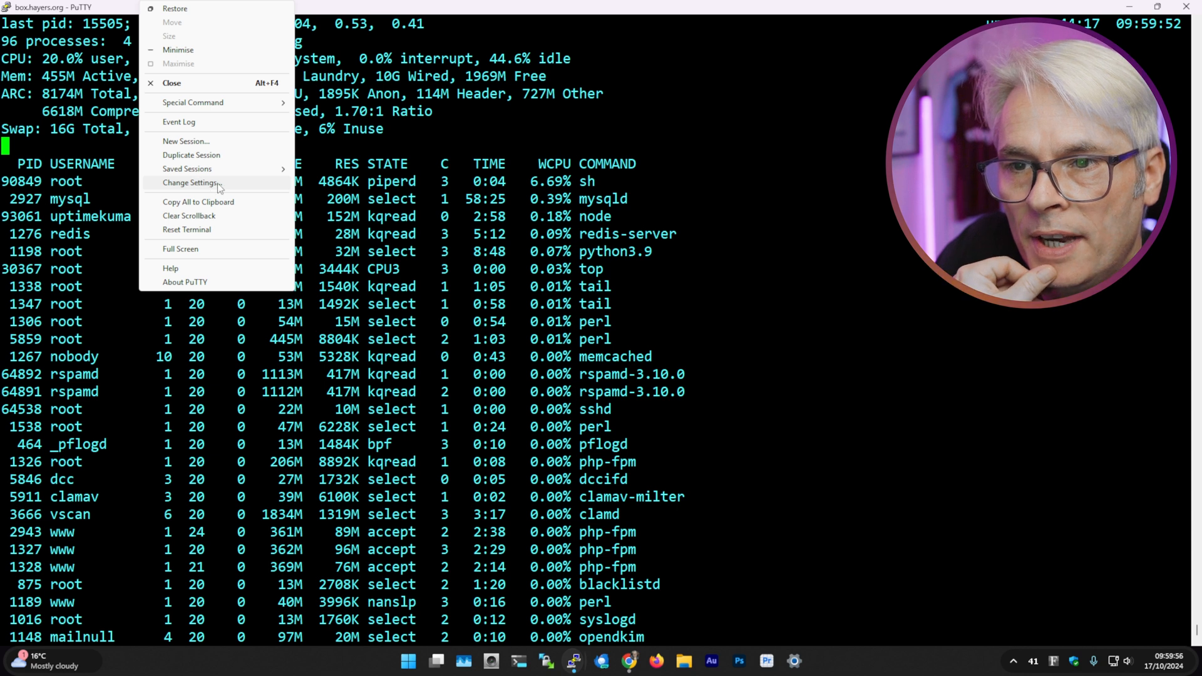
left_click(191, 183)
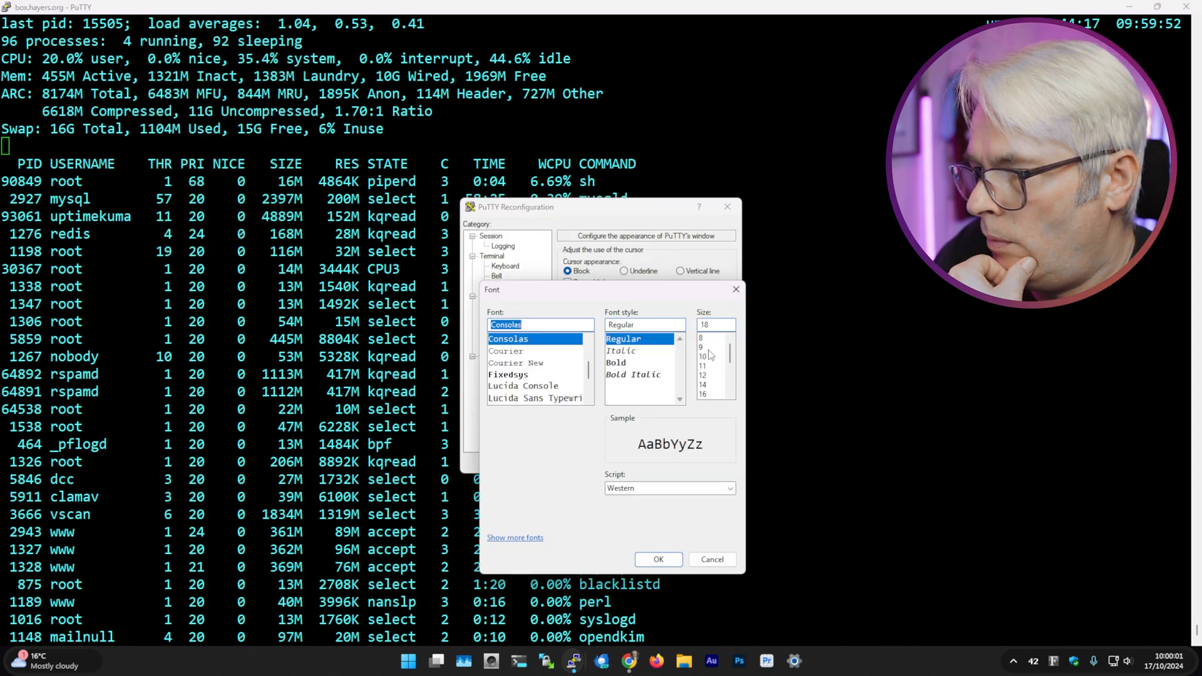